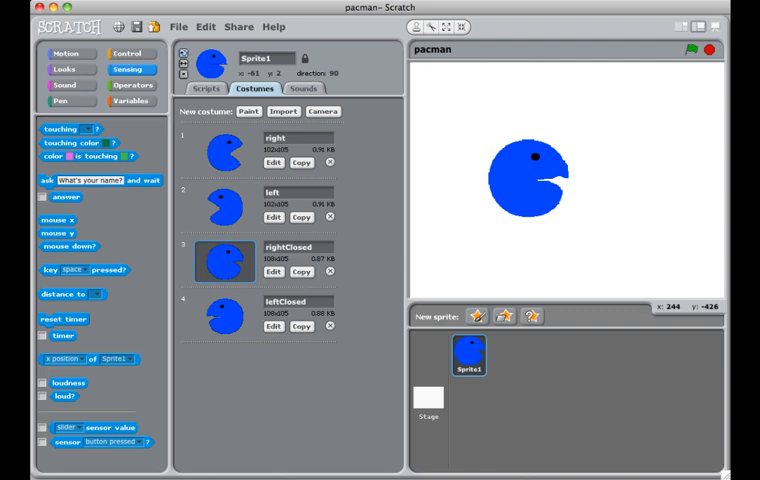
mouse_move(488, 56)
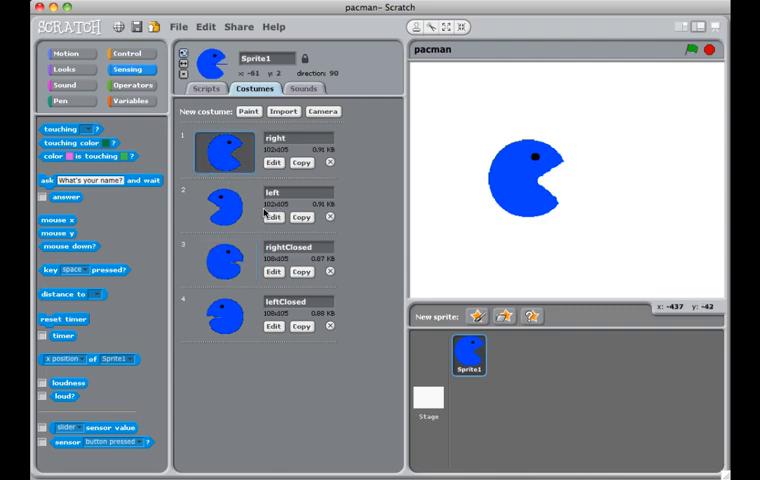
Step: Review the rightClosed and leftClosed costumes, then return to Sprite1's scripts
left_click(224, 268)
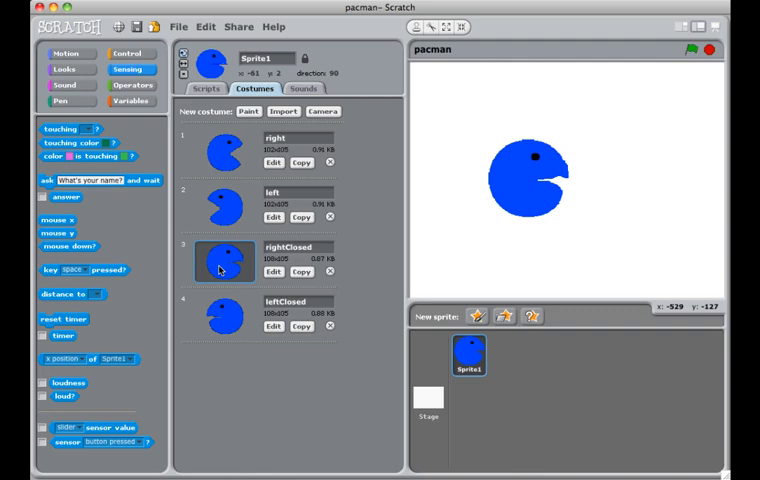
left_click(224, 316)
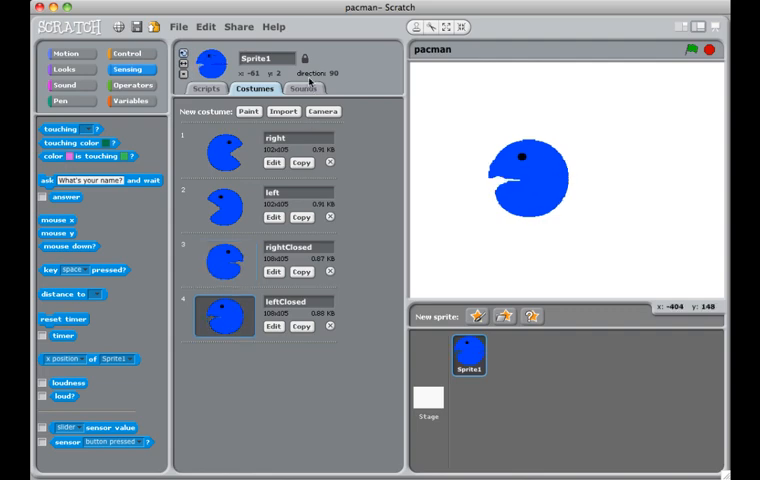
left_click(204, 88)
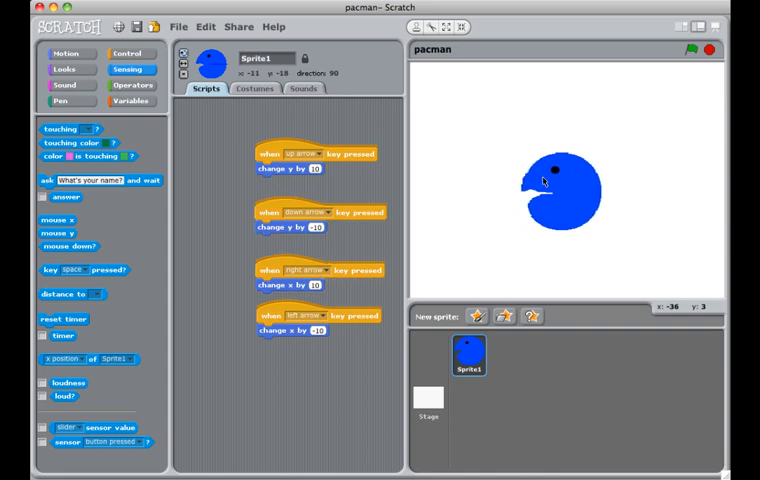
Step: Move Pac-Man left on the stage to test the arrow-key movement scripts
key("Left")
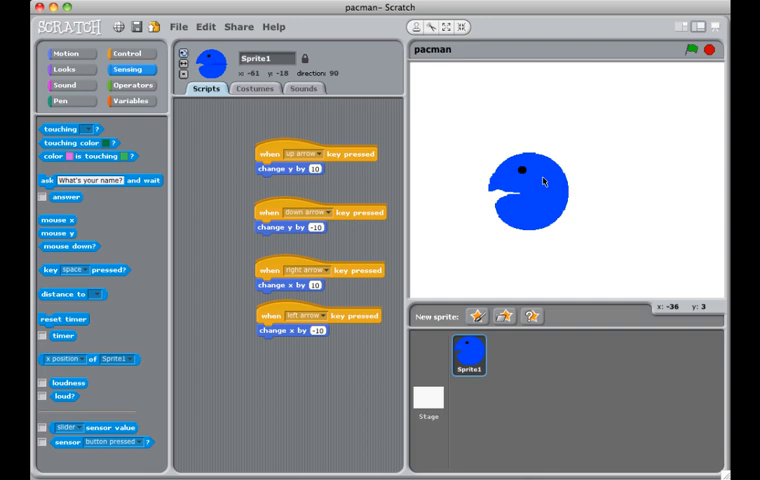
mouse_move(470, 110)
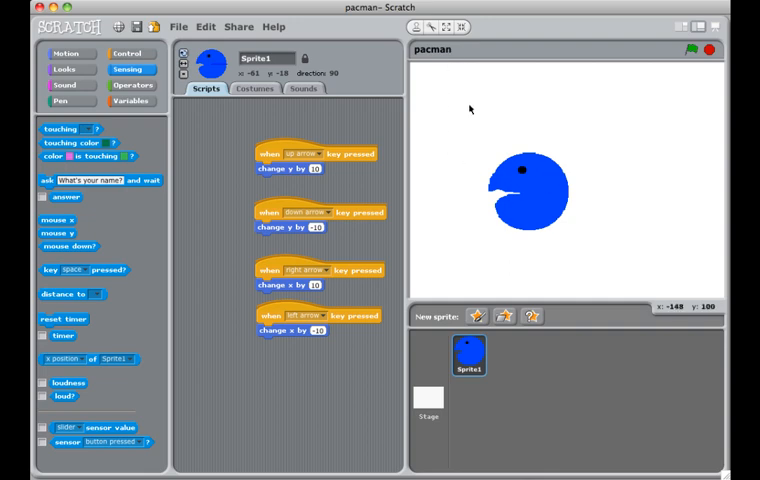
mouse_move(422, 126)
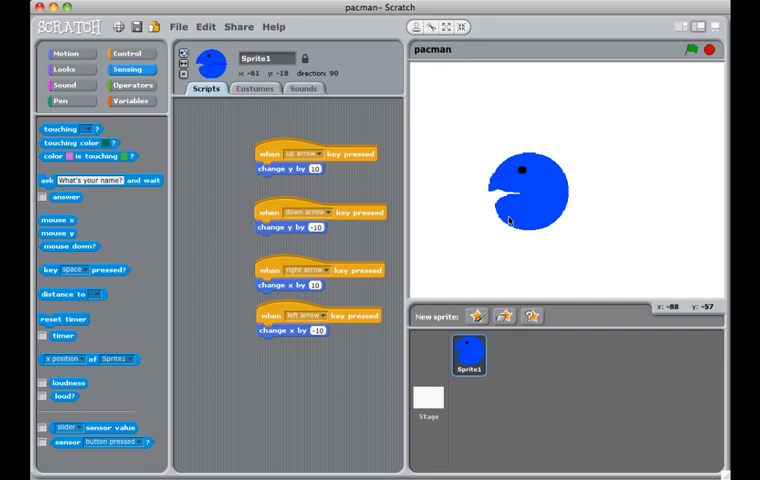
mouse_move(454, 188)
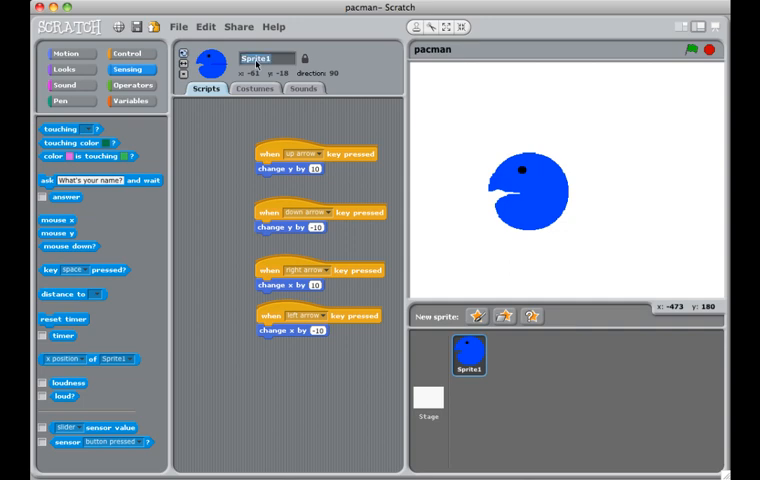
Step: Rename Sprite1 to pacman
type("pacman")
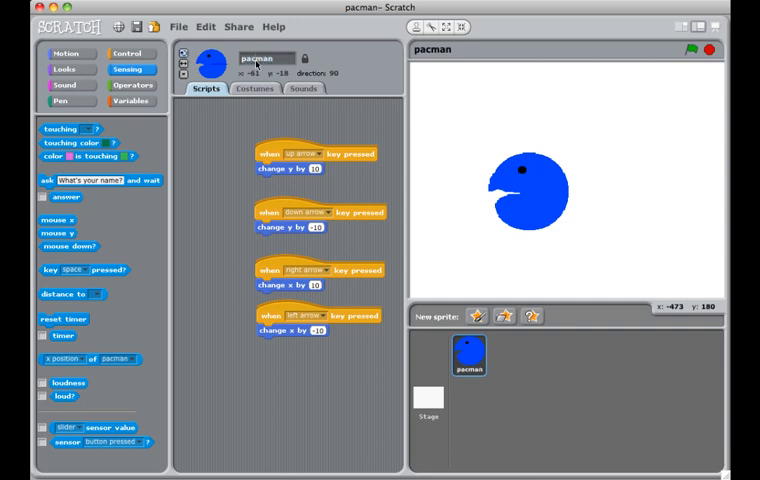
mouse_move(264, 114)
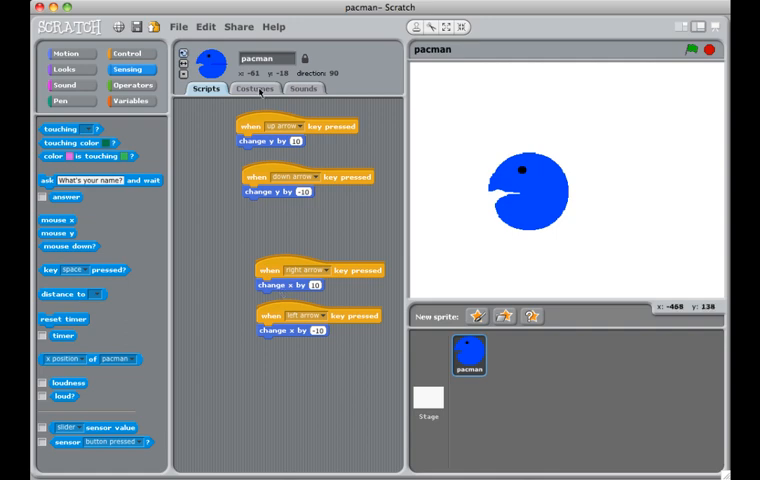
Step: Check pacman's costumes and set which costume an arrow-key script switches to
left_click(252, 88)
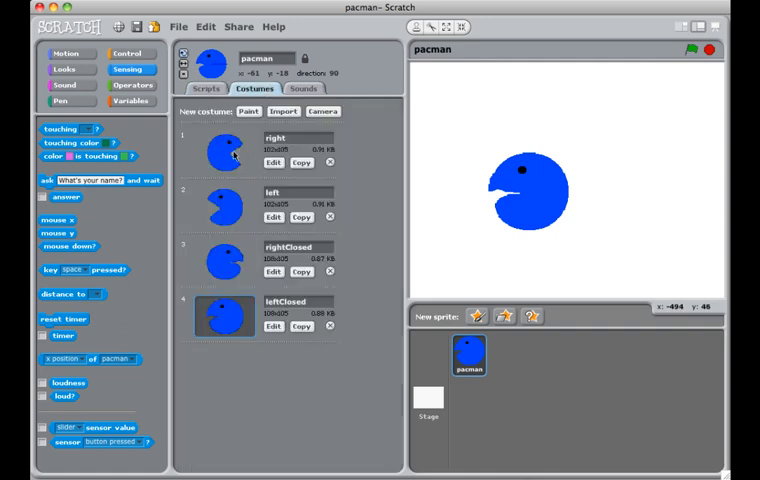
left_click(206, 88)
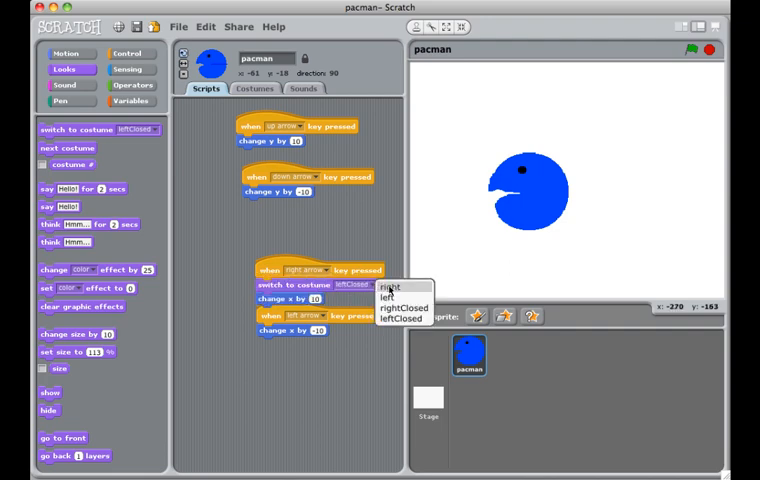
left_click(386, 288)
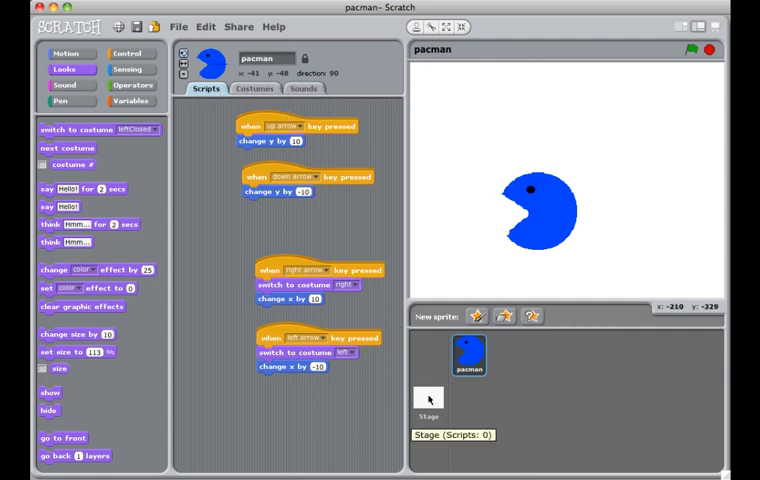
Step: Select the Stage and show its backgrounds list
left_click(428, 390)
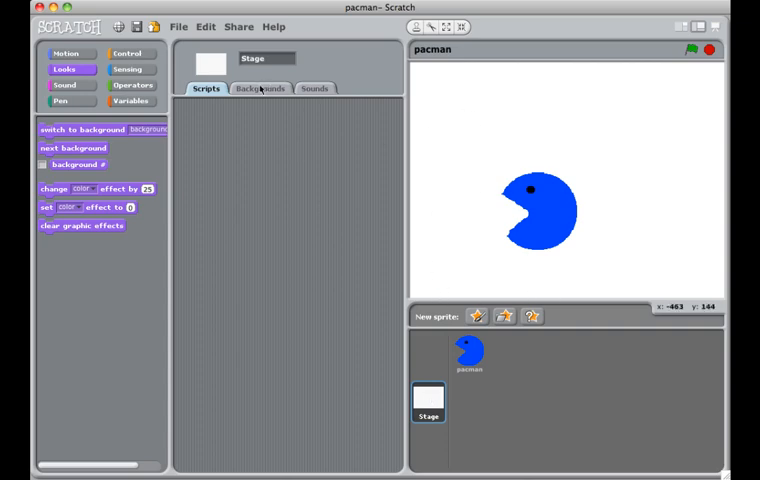
left_click(260, 88)
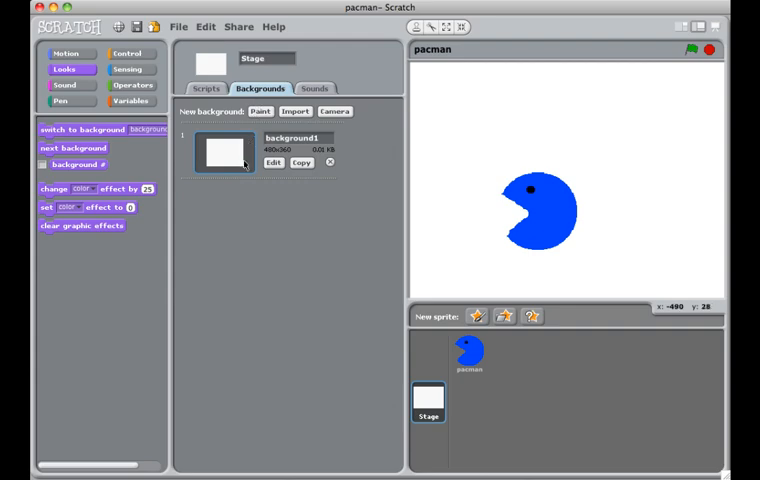
mouse_move(248, 170)
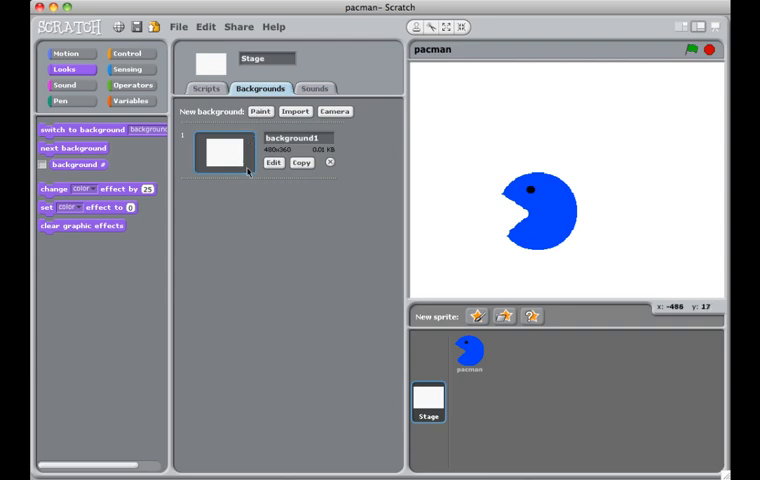
mouse_move(248, 176)
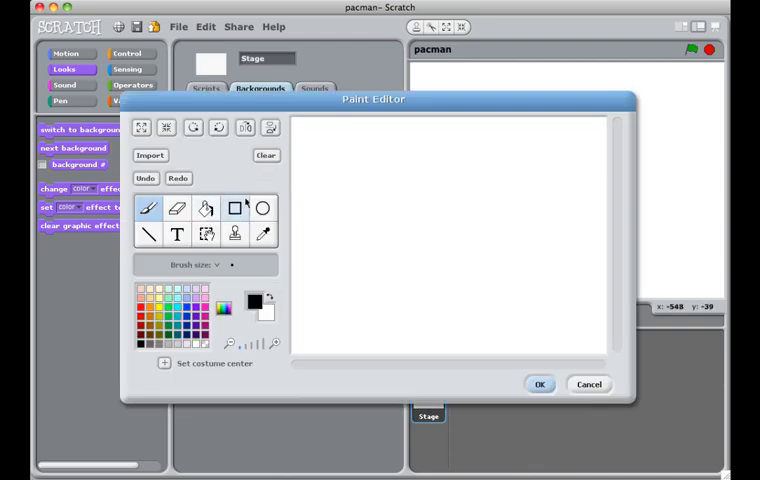
mouse_move(234, 208)
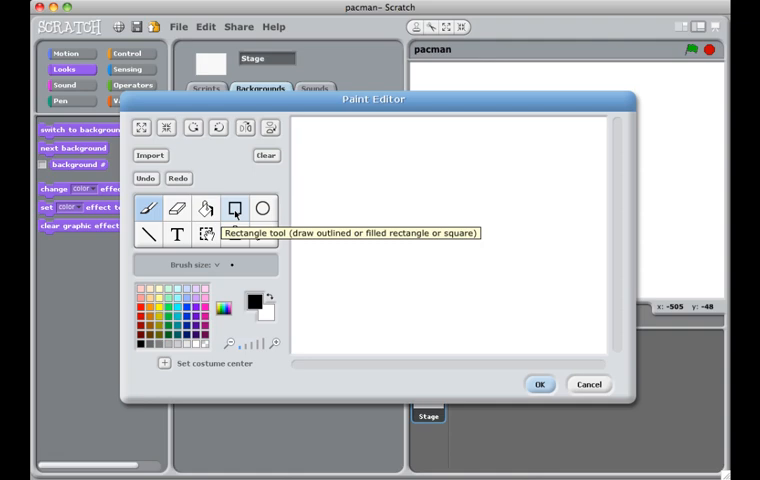
Step: Draw dark green filled-rectangle maze walls: top bar, tall left column, middle bar and bottom block
left_click(234, 208)
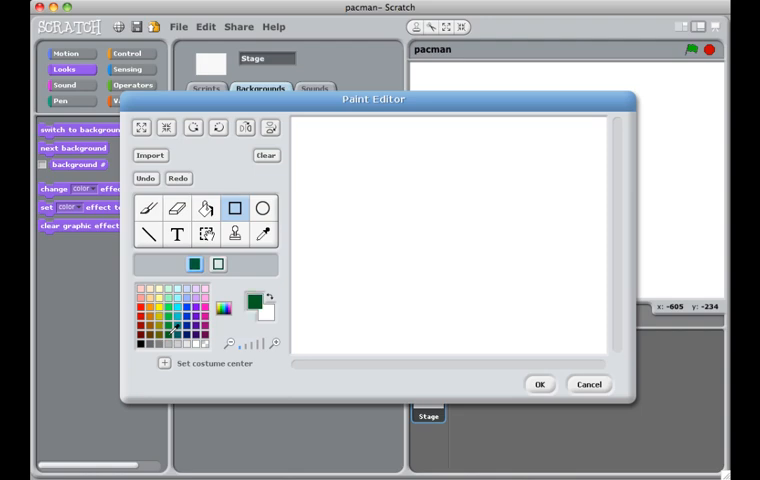
mouse_move(238, 208)
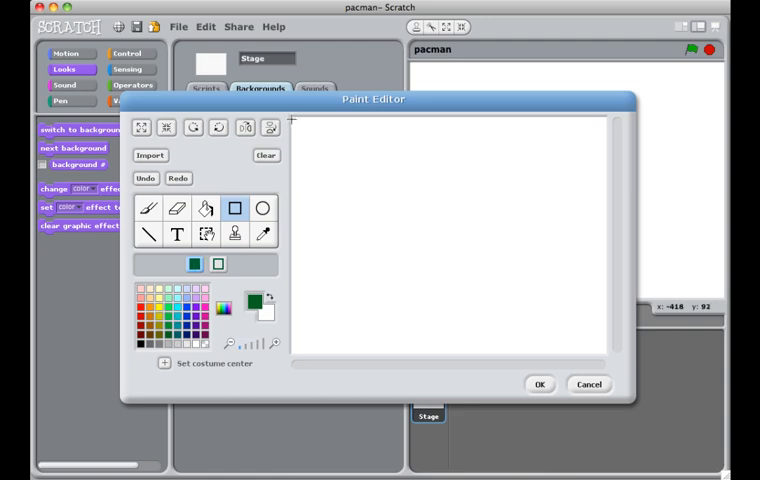
left_click_drag(292, 124, 600, 156)
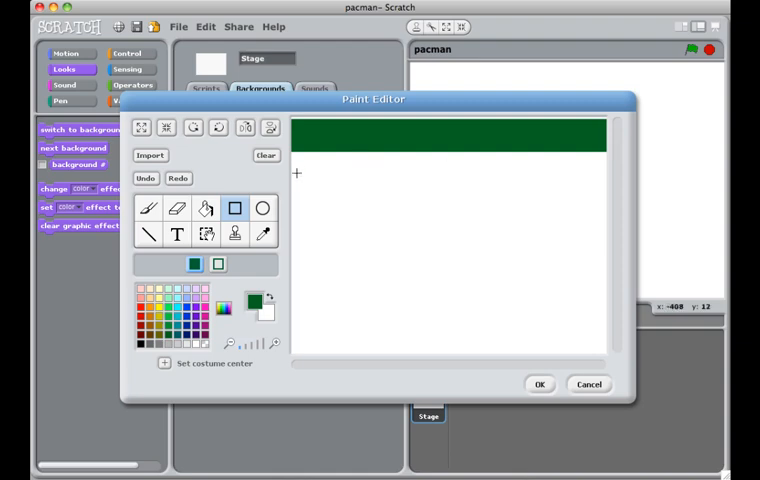
left_click_drag(296, 192, 328, 248)
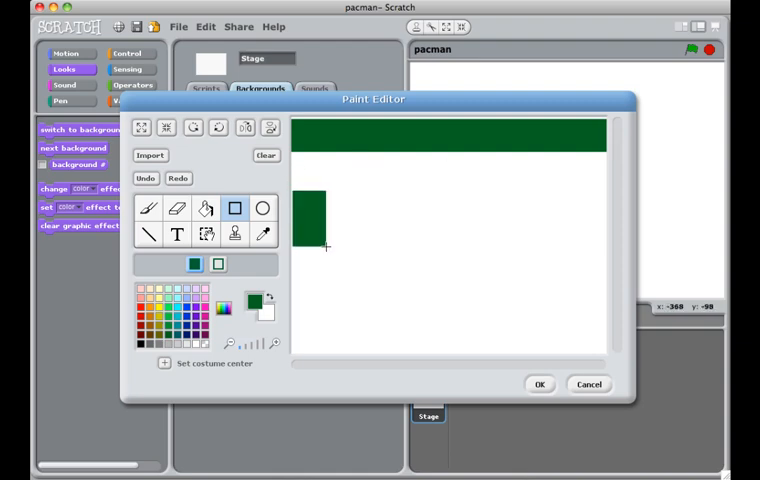
left_click_drag(324, 244, 310, 336)
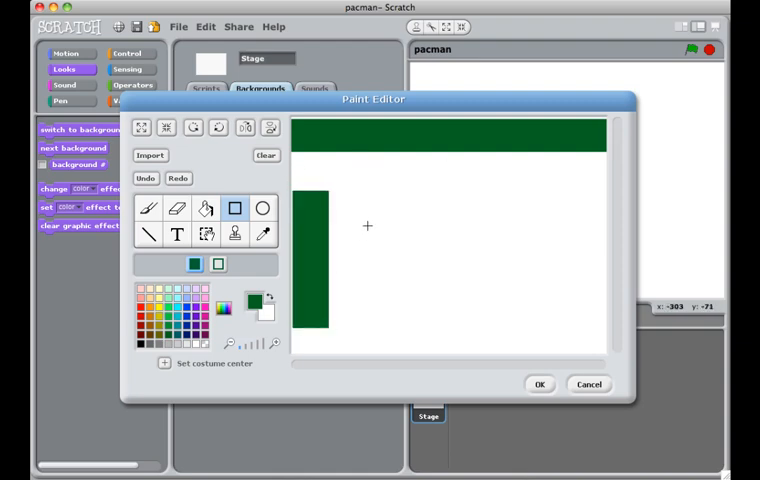
left_click_drag(368, 224, 508, 268)
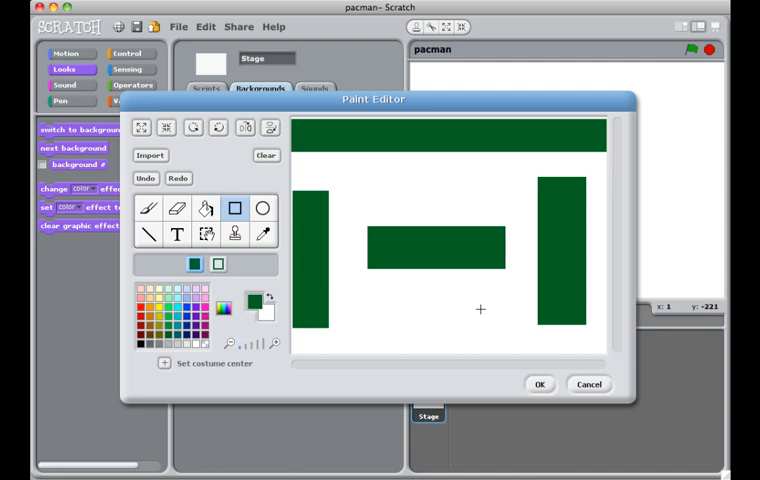
left_click_drag(416, 310, 444, 324)
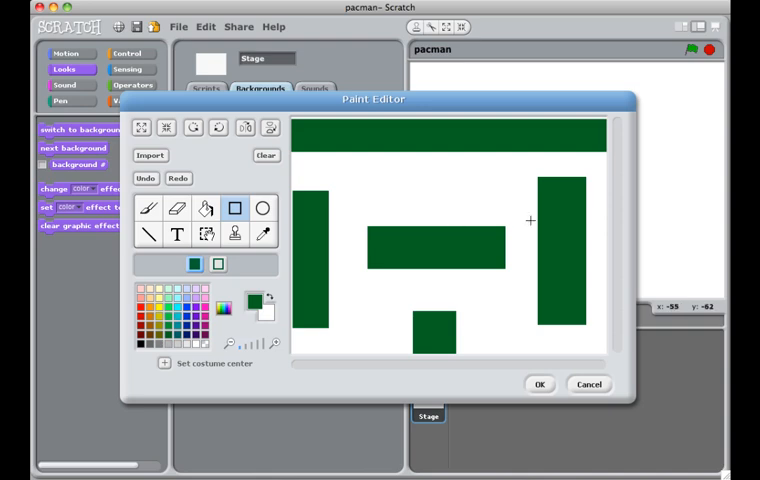
mouse_move(532, 174)
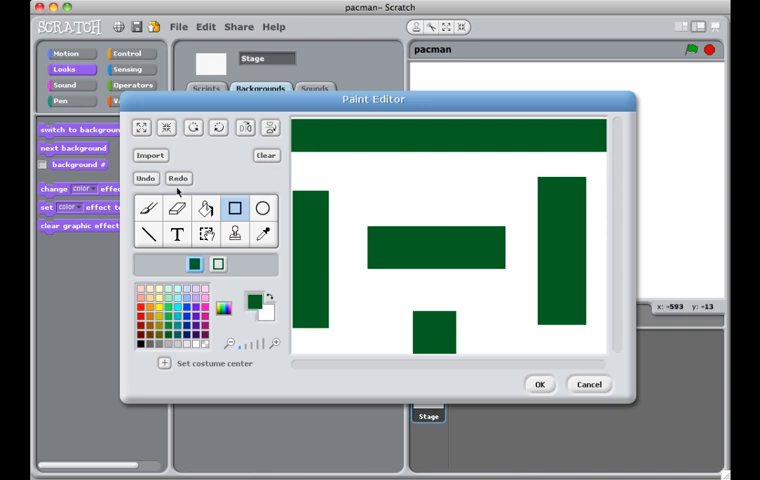
Step: Pick a paint editor tool to continue drawing the maze walls
left_click(178, 208)
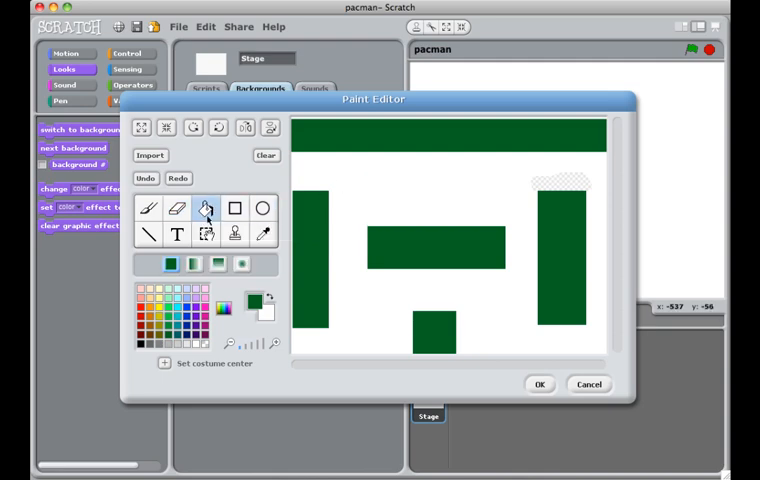
mouse_move(206, 208)
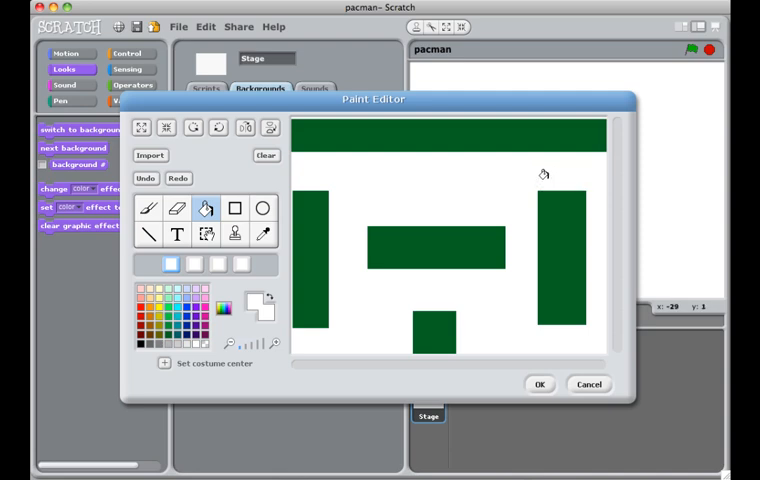
mouse_move(508, 168)
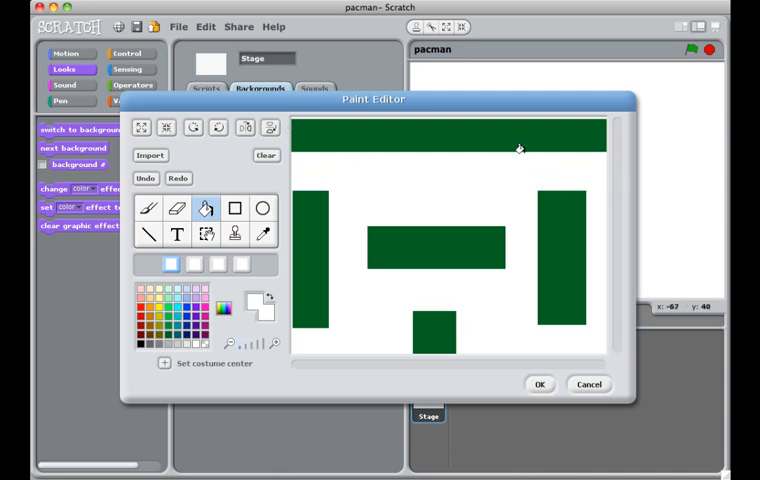
mouse_move(396, 132)
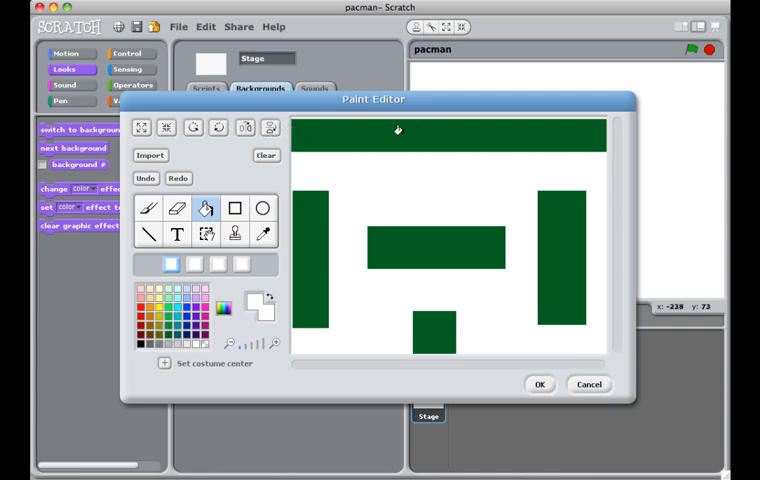
mouse_move(532, 372)
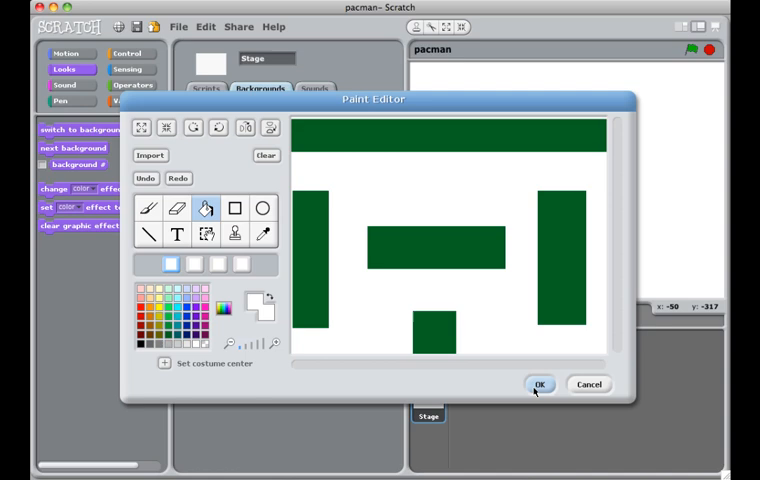
Step: Save the maze backdrop and place Pac-Man beside the central wall
left_click(538, 384)
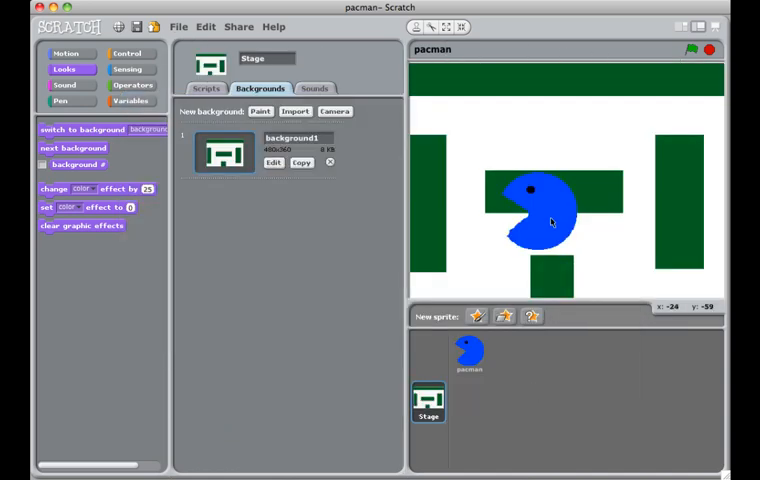
left_click_drag(544, 210, 504, 244)
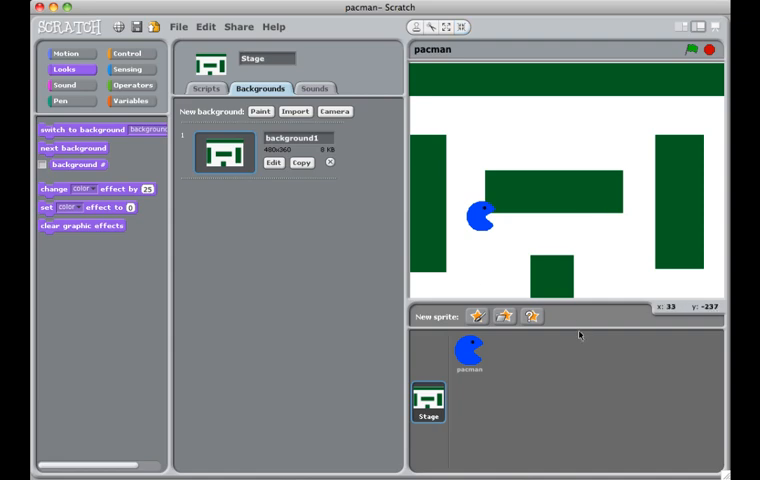
Step: Give pacman a green-flag script with a forever-if loop attached
left_click(470, 352)
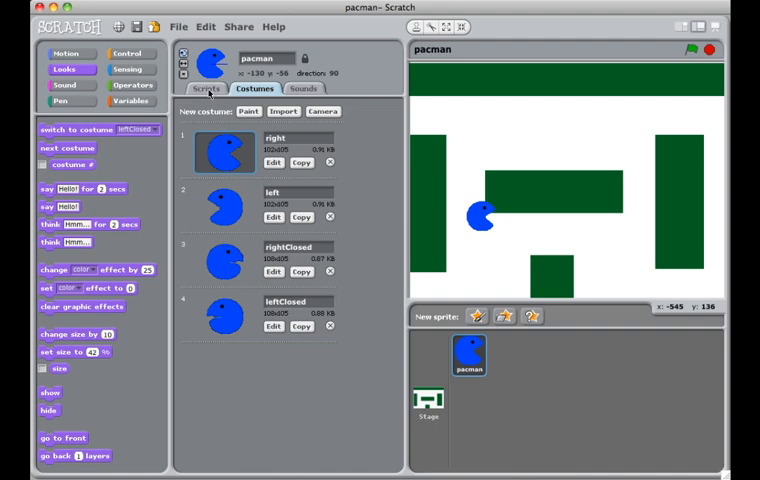
left_click(204, 88)
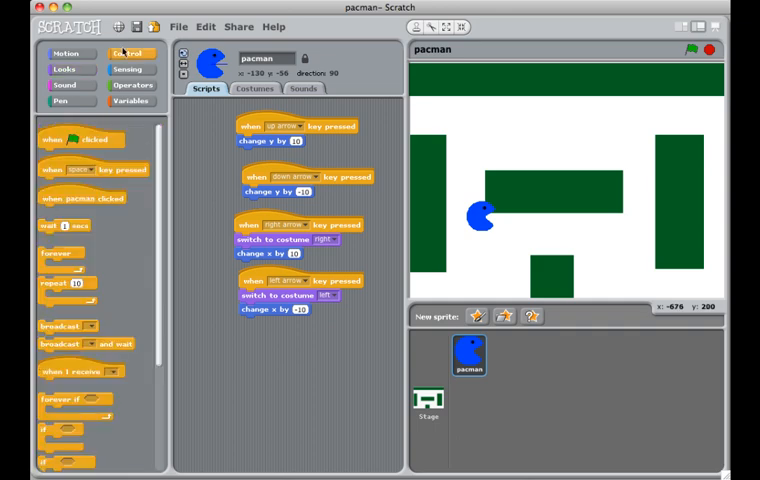
mouse_move(82, 182)
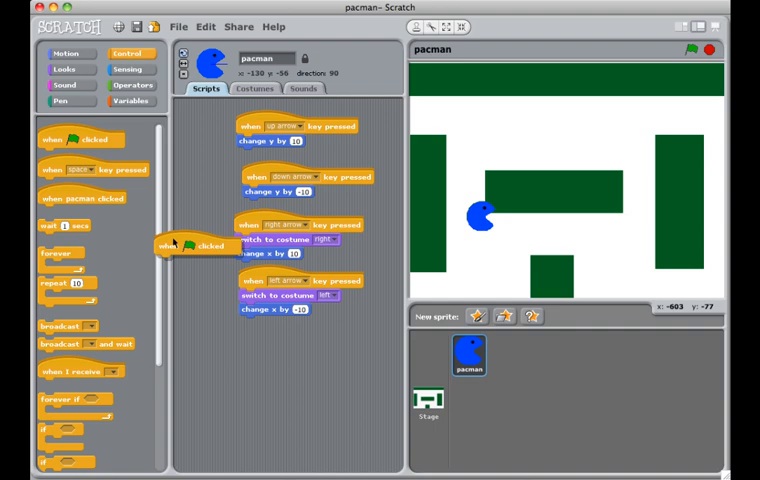
left_click_drag(184, 246, 278, 348)
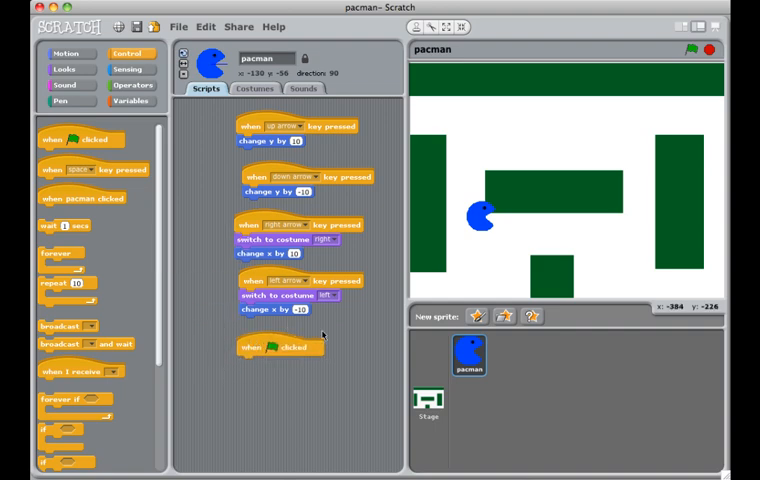
mouse_move(696, 48)
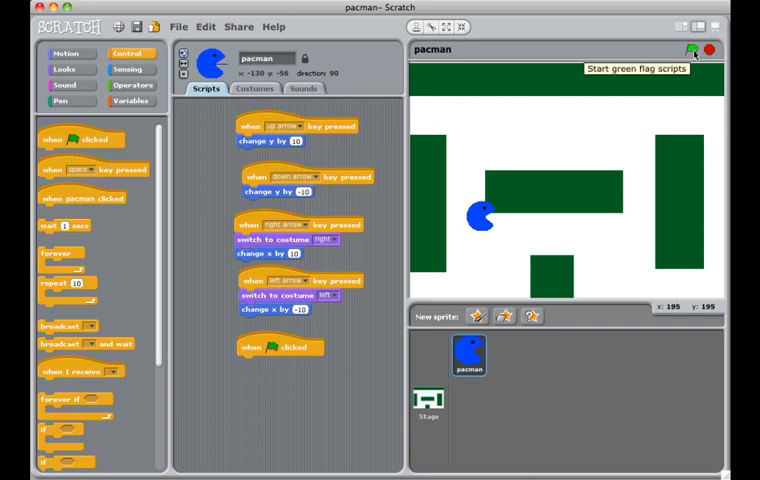
mouse_move(152, 258)
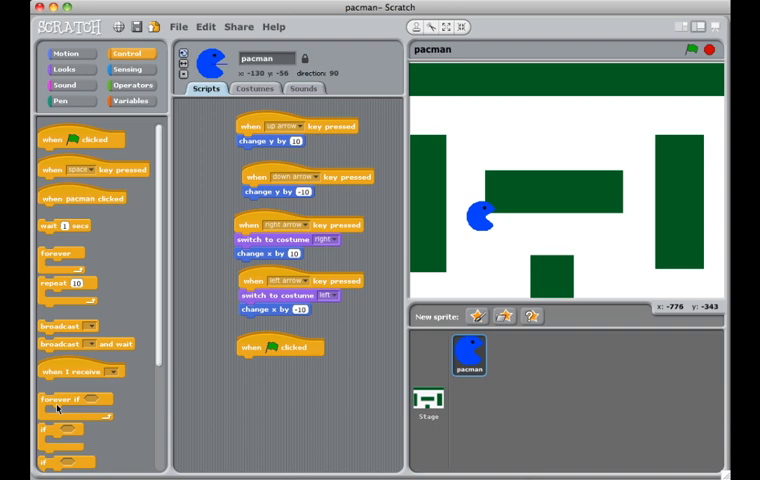
left_click_drag(76, 400, 272, 372)
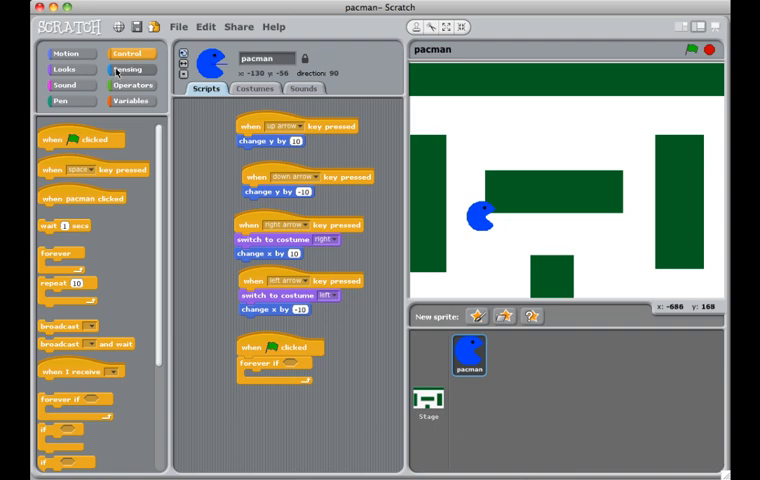
Step: Make the forever-if loop check a Sensing 'touching color' condition
left_click(130, 68)
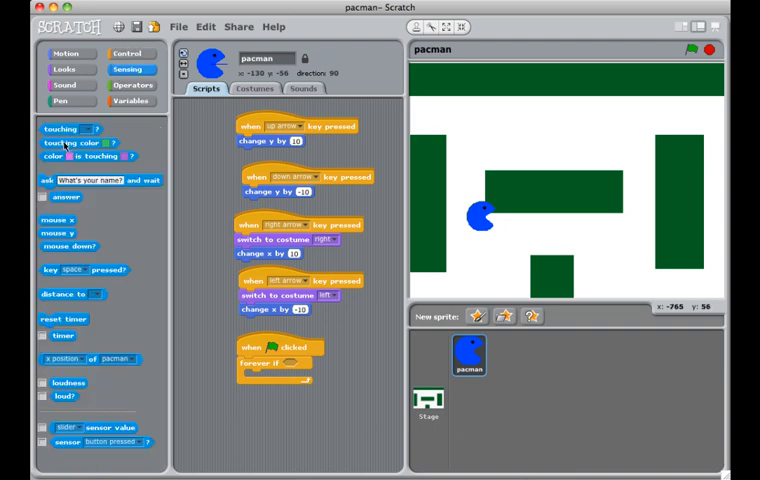
left_click_drag(70, 142, 318, 360)
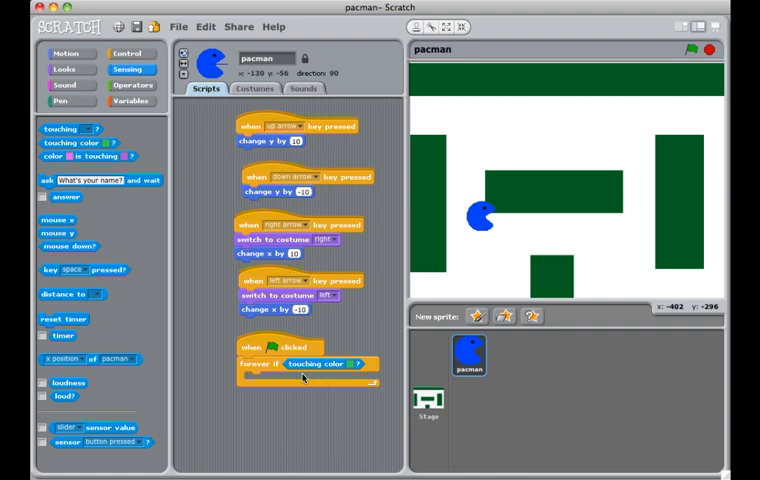
mouse_move(356, 368)
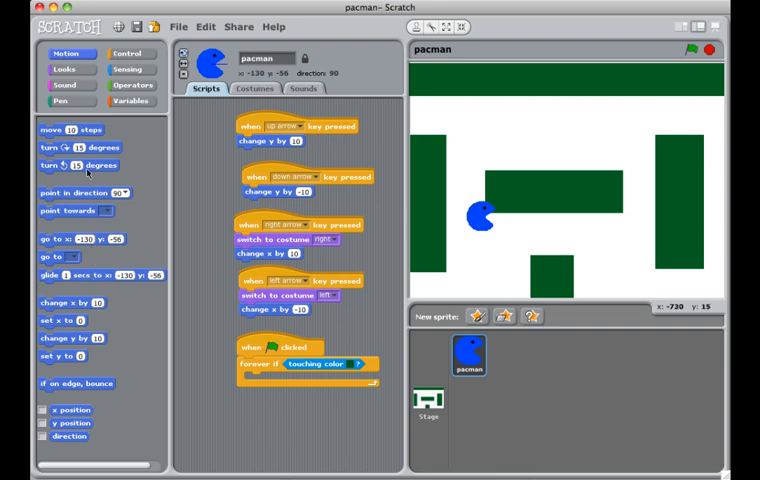
mouse_move(48, 228)
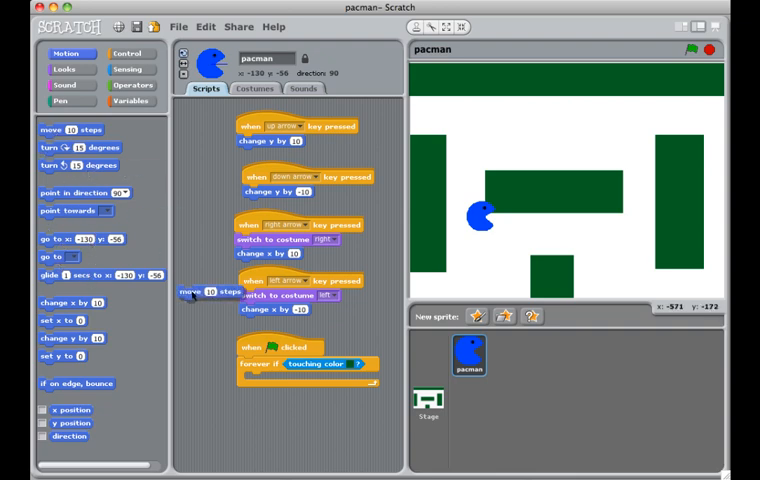
Step: Add a move-steps block inside Pac-Man's forever-if touching-colour loop so he moves forward
left_click_drag(208, 292, 284, 380)
type("1")
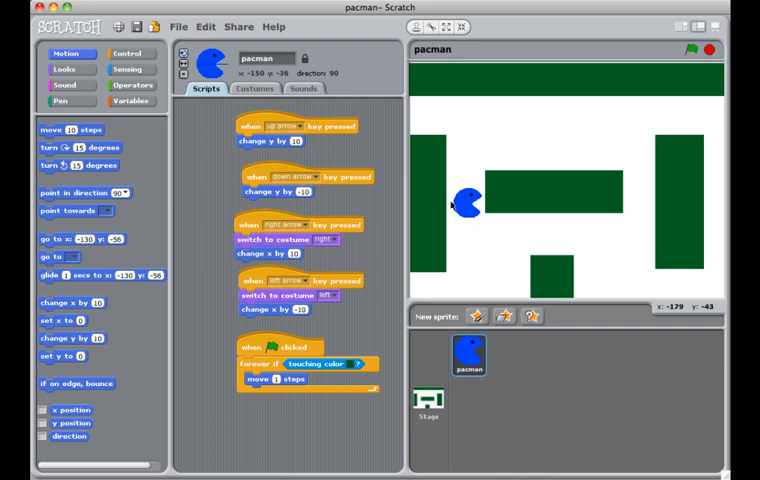
mouse_move(694, 48)
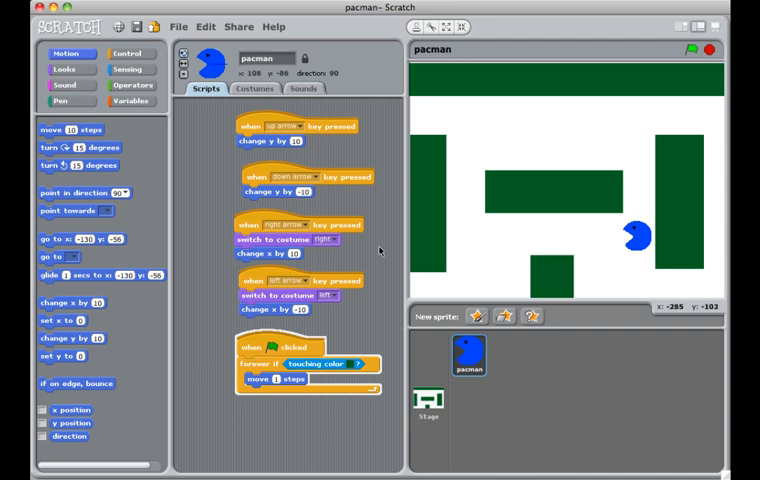
mouse_move(502, 350)
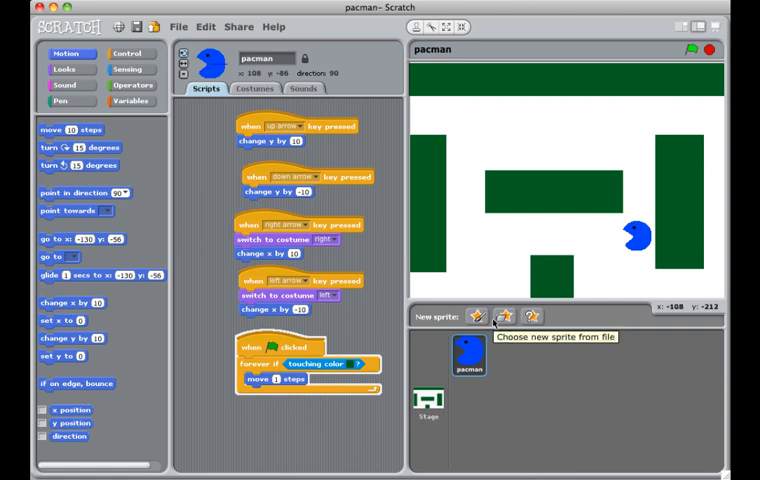
mouse_move(496, 348)
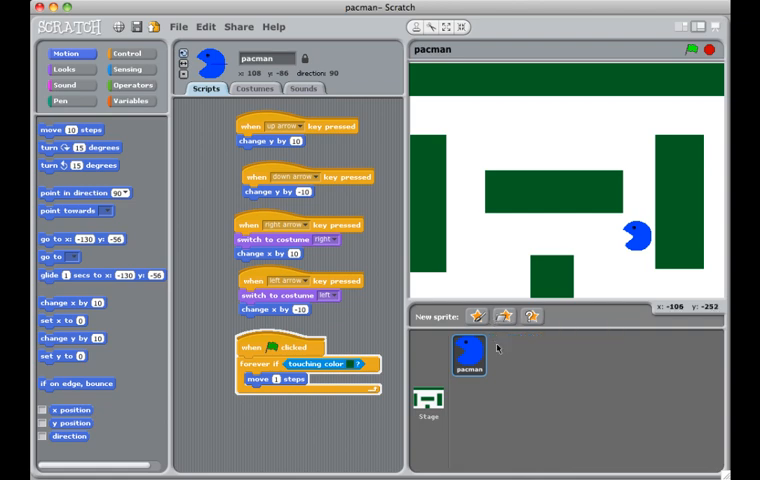
mouse_move(500, 344)
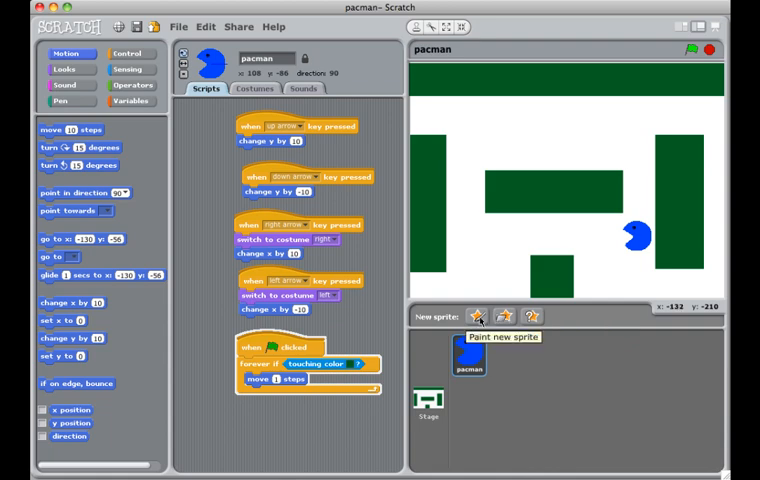
Step: Create a new sprite by importing the cheesy-puffs image from the Things folder
left_click(478, 316)
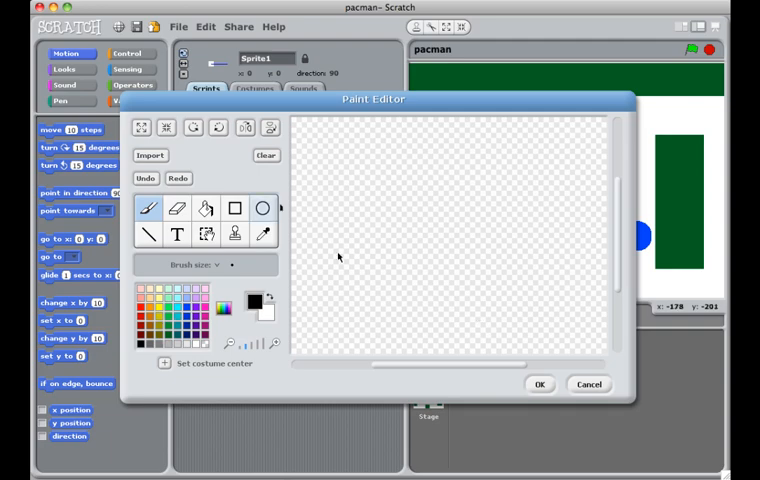
mouse_move(202, 172)
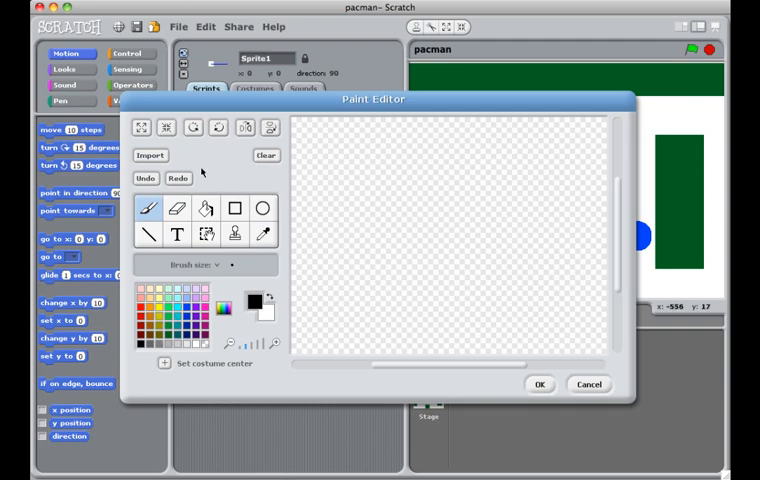
mouse_move(152, 156)
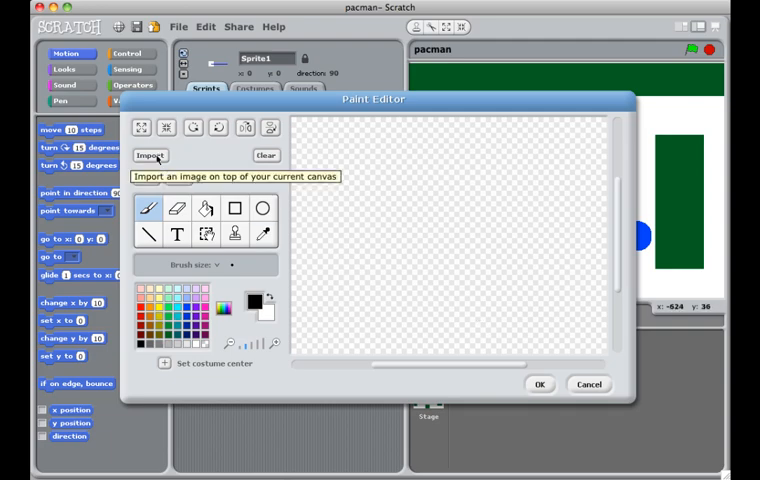
left_click(150, 156)
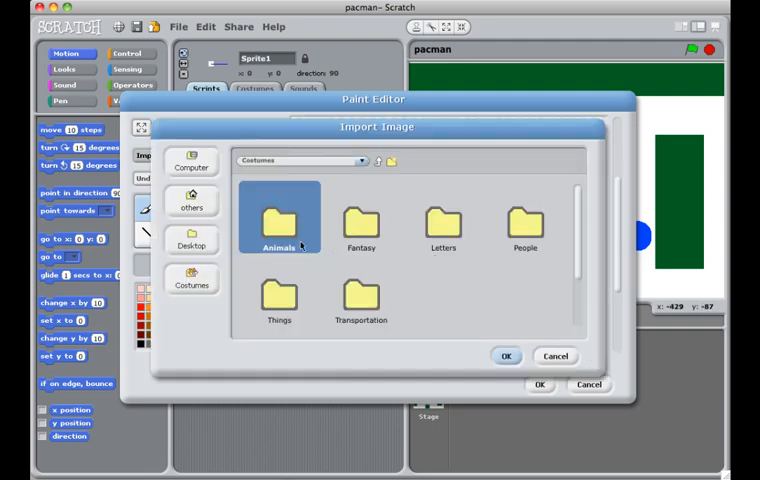
left_click(280, 300)
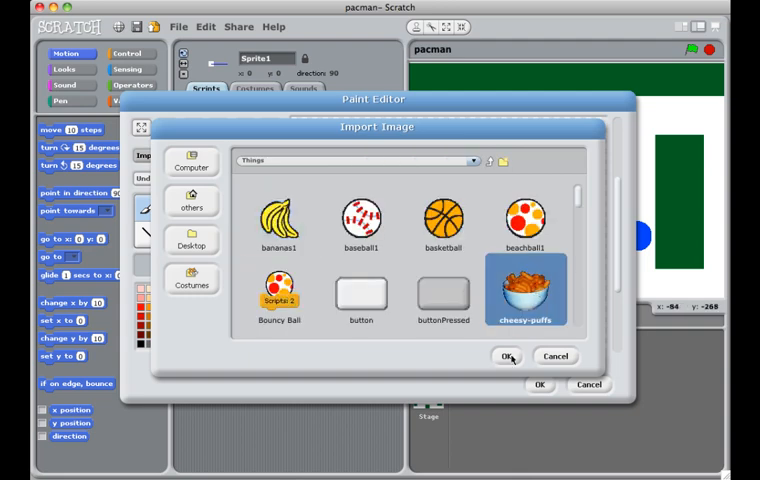
left_click(508, 356)
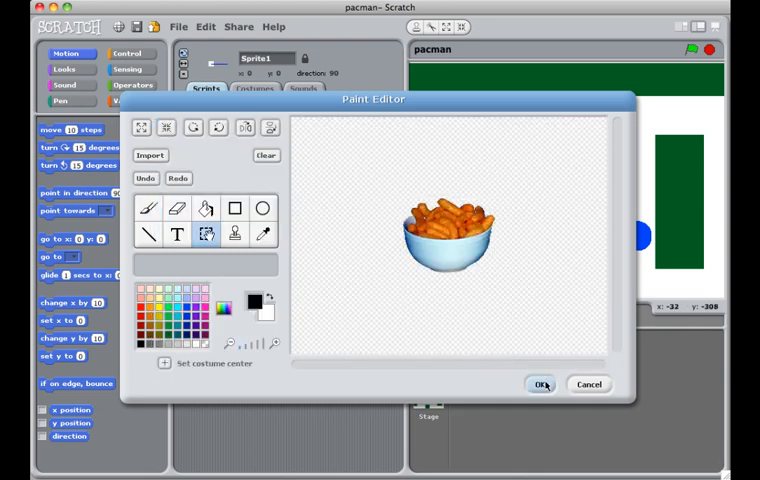
Step: Confirm the cheesy-puffs sprite and place it at the maze's top-left above the middle wall
left_click(540, 384)
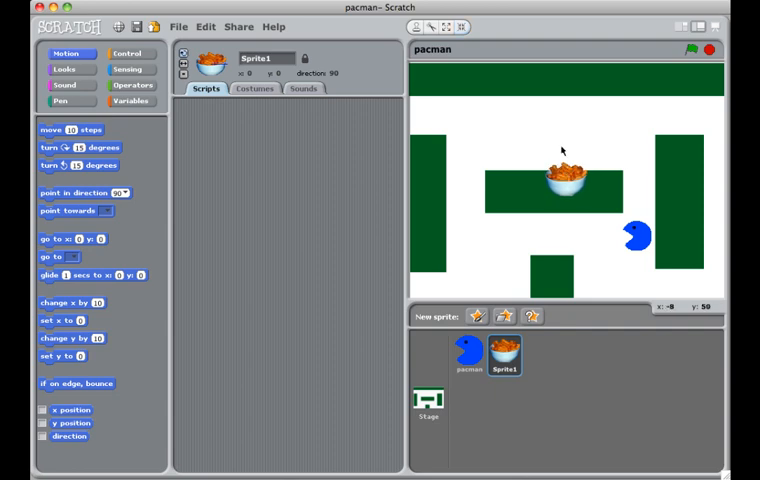
left_click_drag(570, 180, 512, 140)
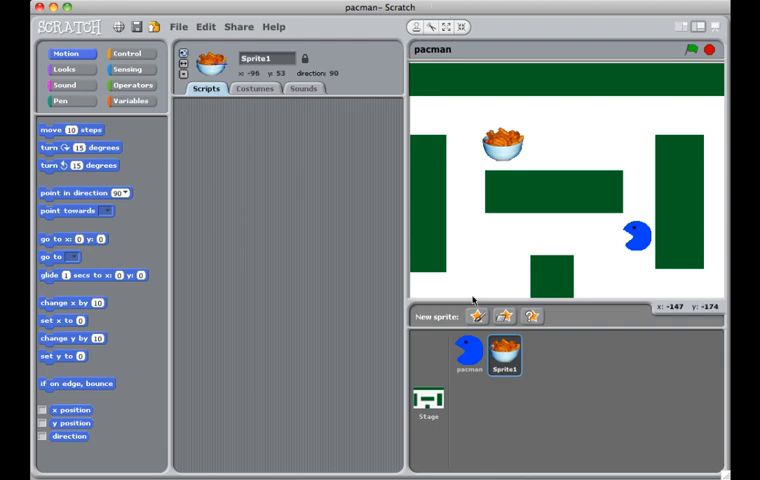
left_click(476, 316)
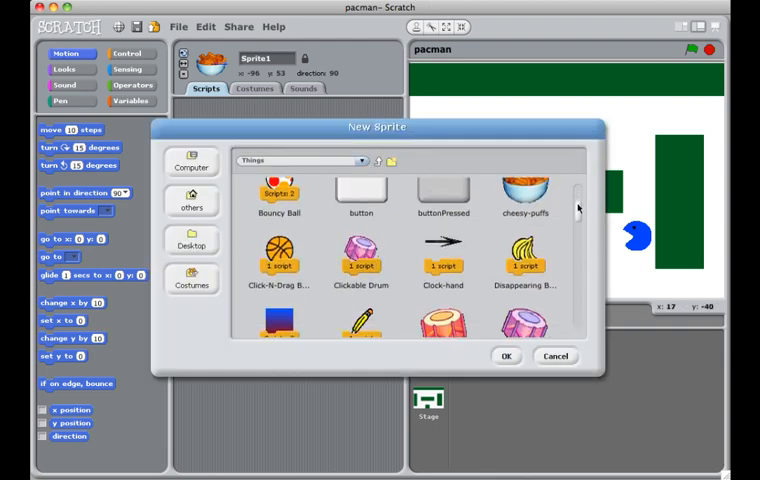
Step: Add fruit_platter as Sprite2 and place it near the maze's bottom-left wall
scroll("down", 3)
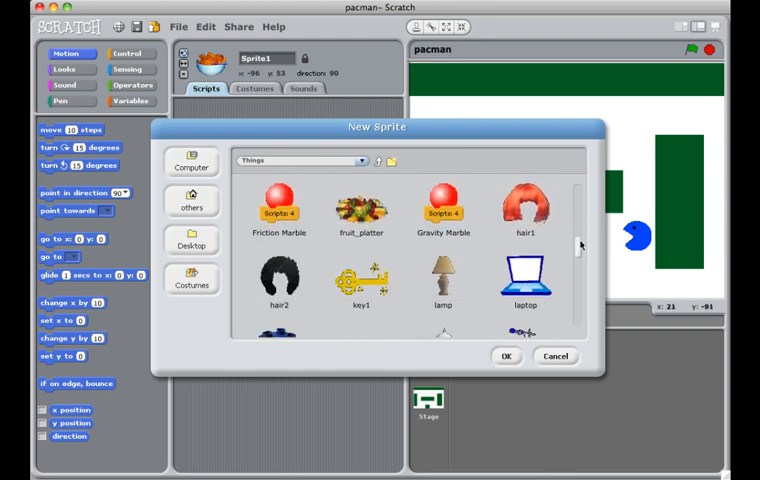
scroll("down", 3)
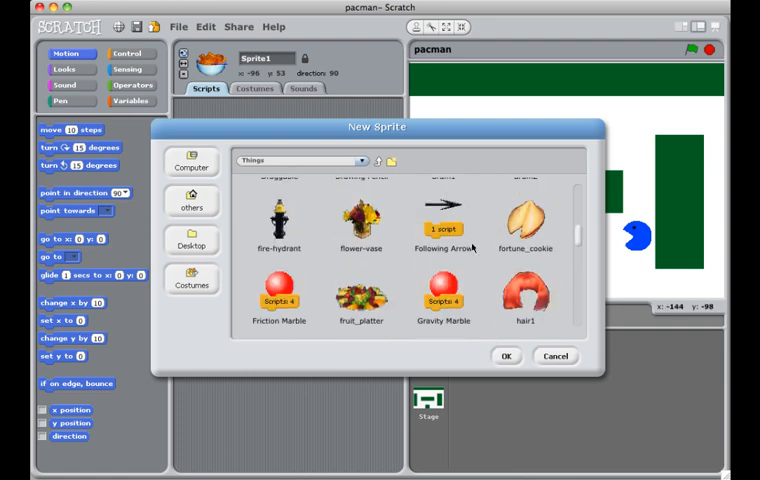
left_click(360, 296)
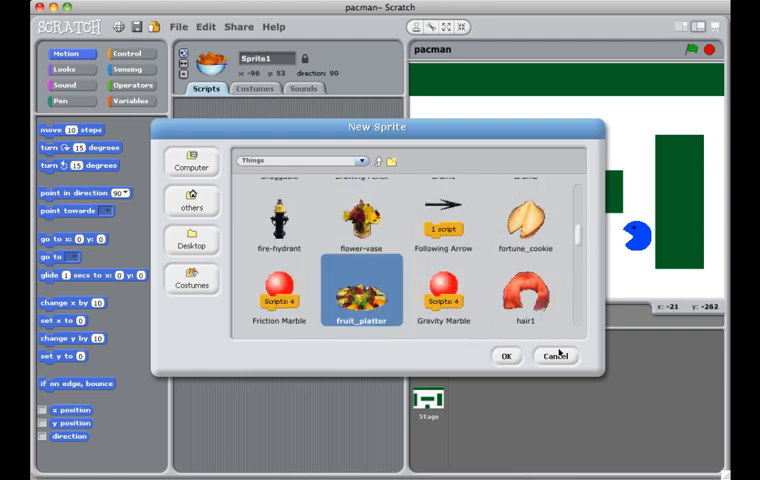
left_click(506, 356)
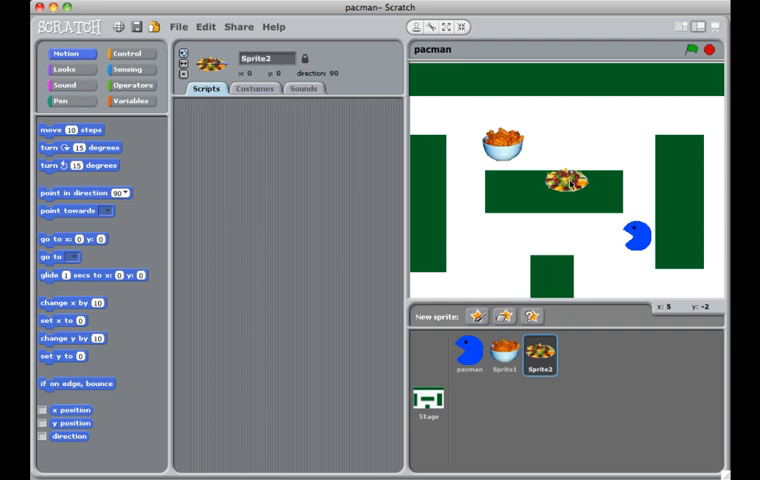
left_click_drag(564, 184, 500, 262)
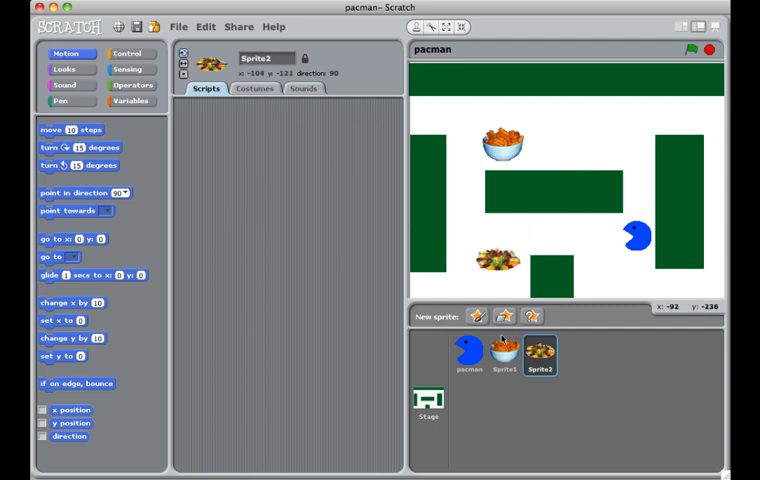
left_click(504, 316)
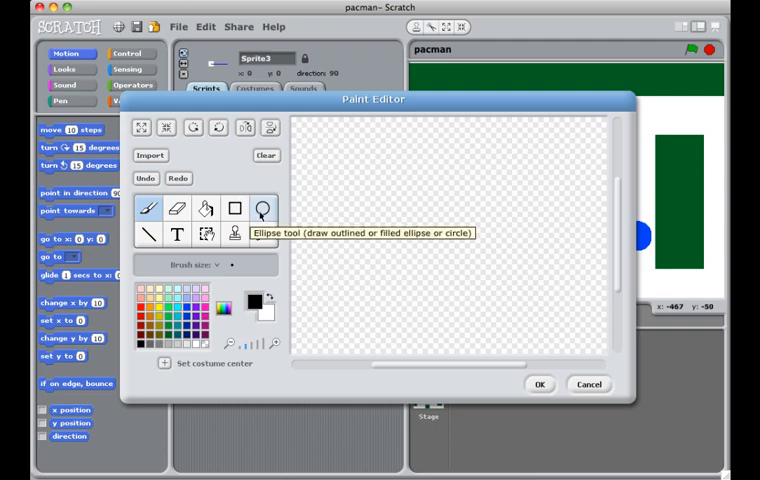
Step: Draw a strawberry with brush outline and leaf, filled-ellipse seeds, then red and green bucket fills
left_click(416, 212)
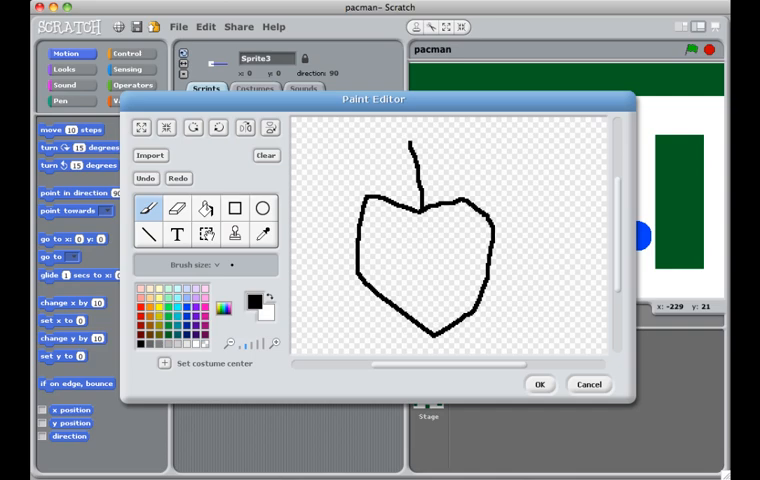
left_click_drag(406, 150, 370, 168)
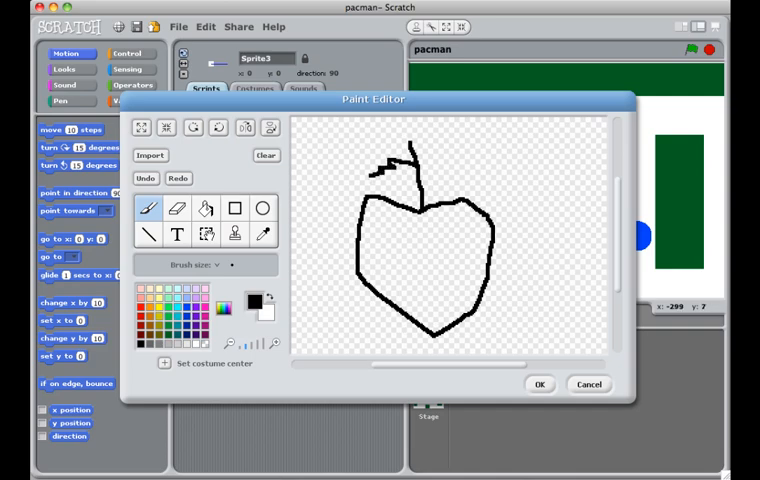
left_click_drag(376, 178, 400, 172)
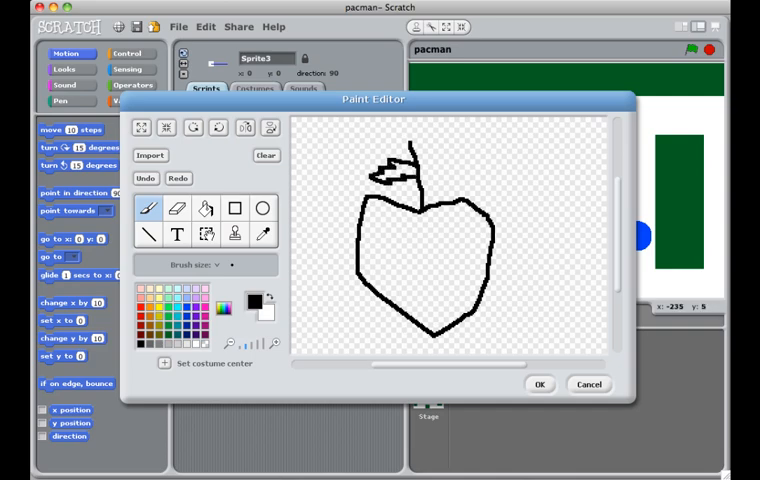
left_click_drag(376, 232, 388, 236)
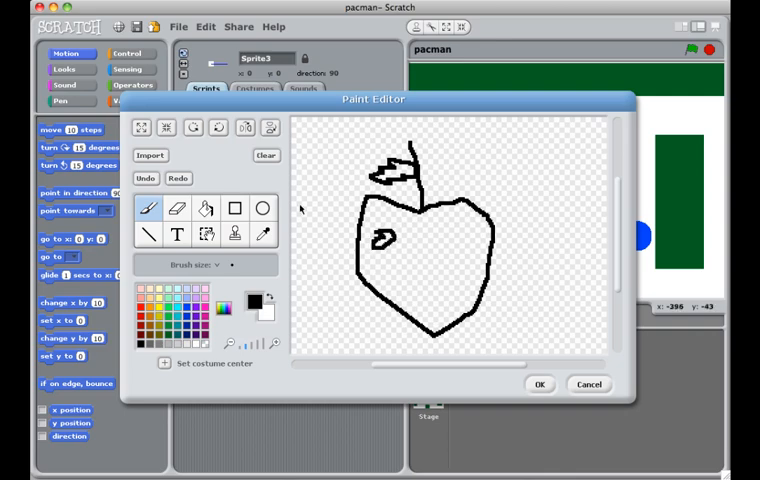
left_click(262, 208)
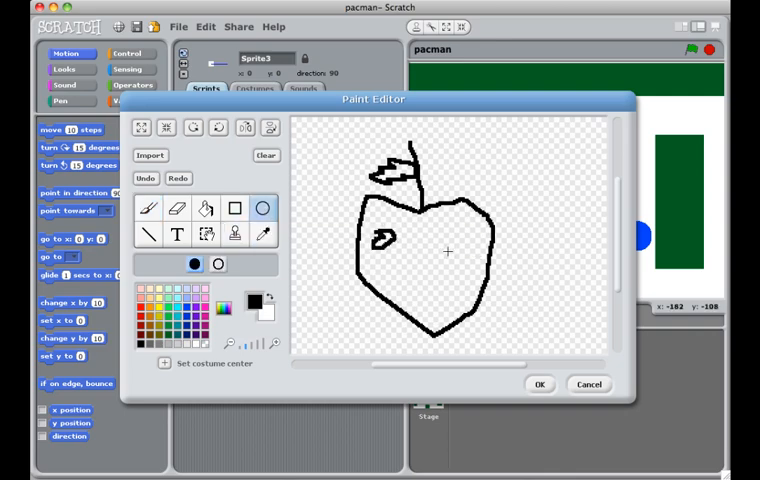
left_click(452, 256)
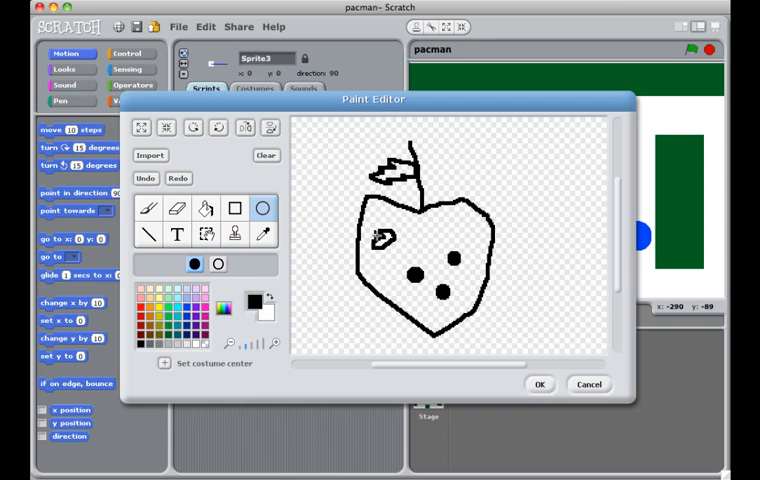
left_click(382, 240)
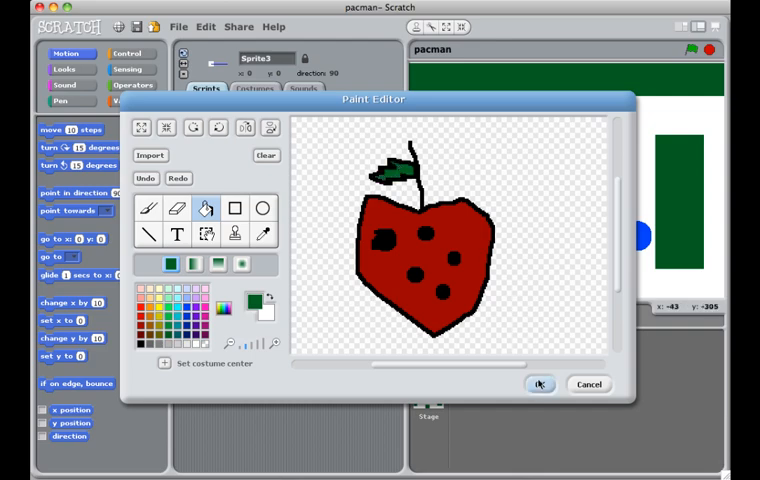
Step: Confirm the strawberry as Sprite3 and place it near the maze's top-right
left_click(540, 384)
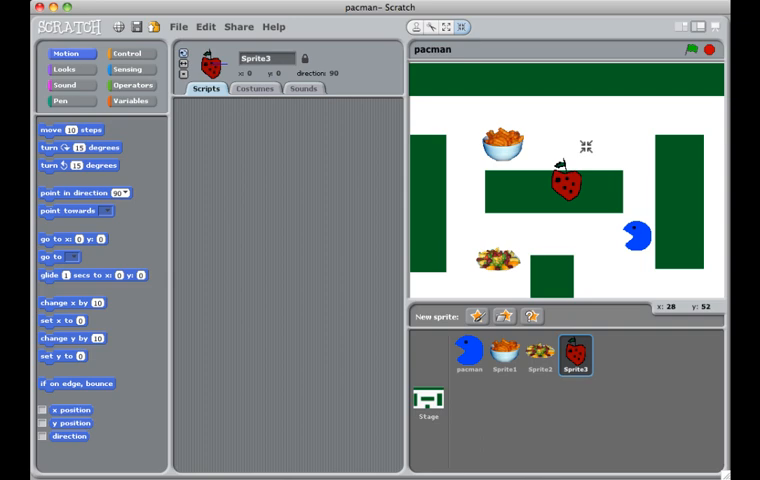
left_click_drag(564, 184, 576, 144)
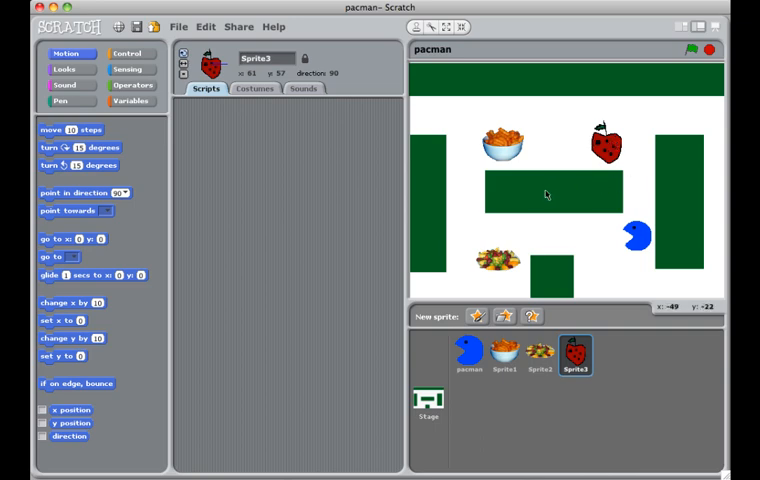
mouse_move(468, 352)
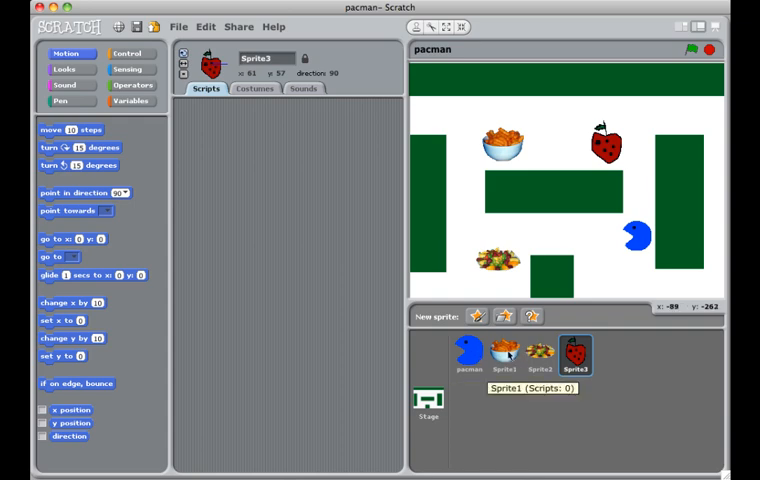
Step: Select Sprite2, the fruit platter, to show its empty scripts area
left_click(540, 356)
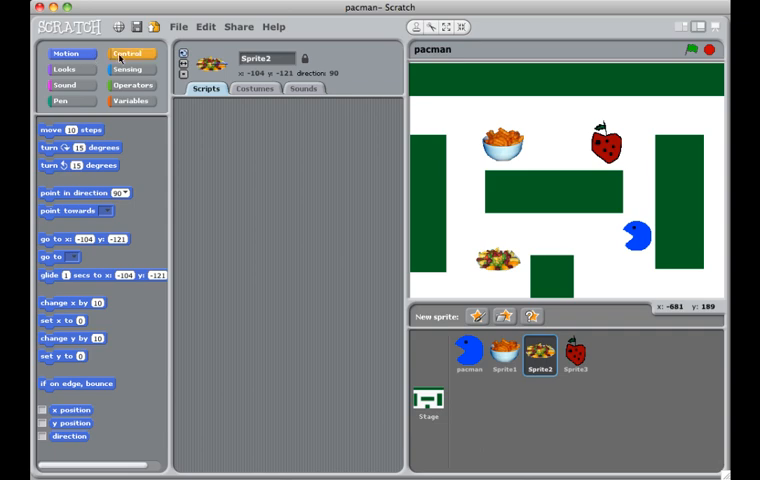
Step: Build a green-flag forever-if touching pacman script that hides the fruit platter
left_click(130, 52)
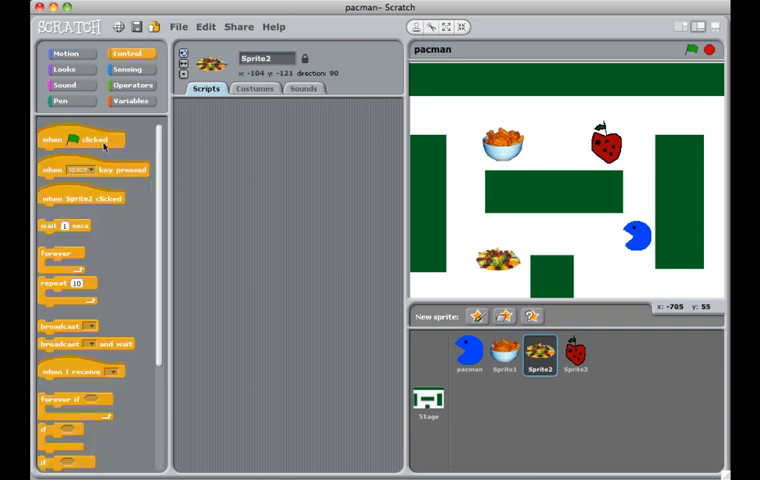
mouse_move(106, 146)
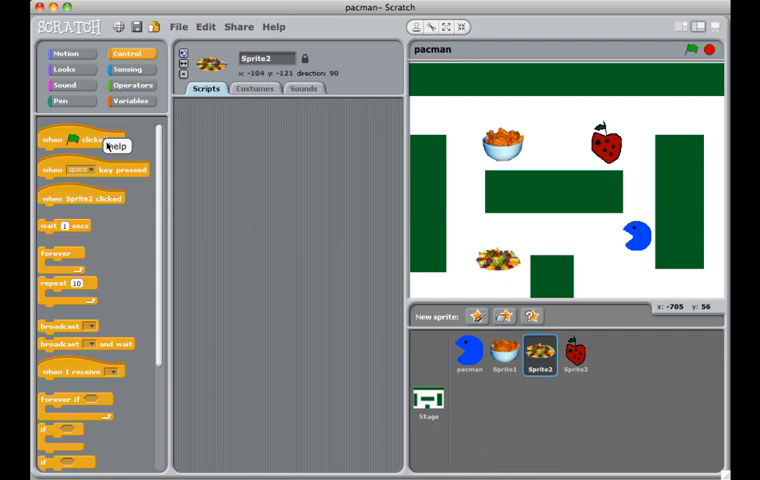
left_click_drag(80, 140, 248, 190)
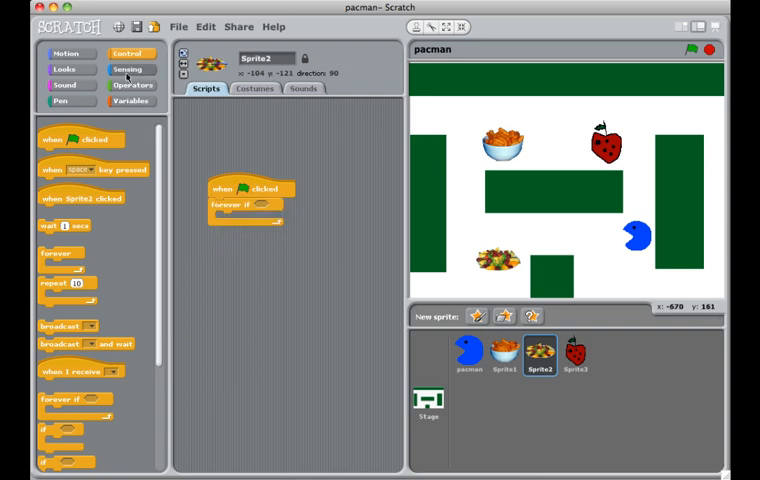
left_click(132, 68)
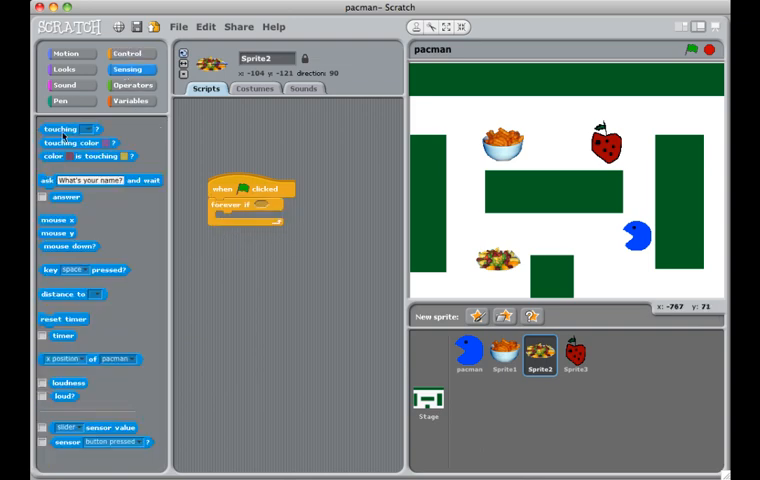
mouse_move(62, 128)
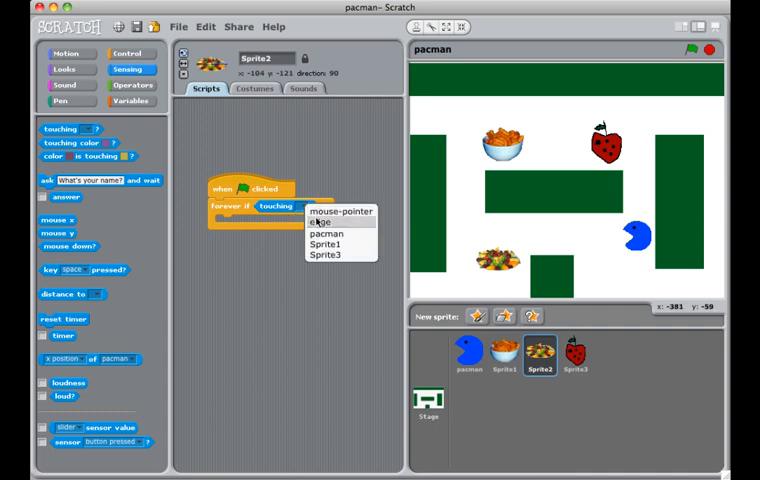
left_click(324, 232)
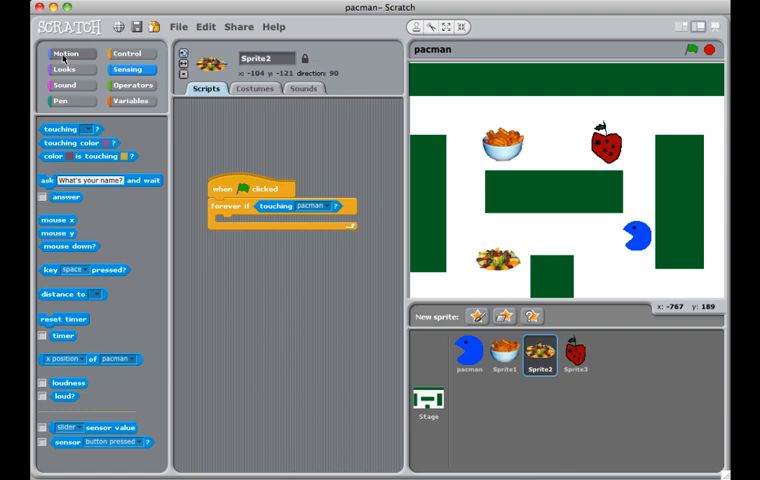
left_click(62, 68)
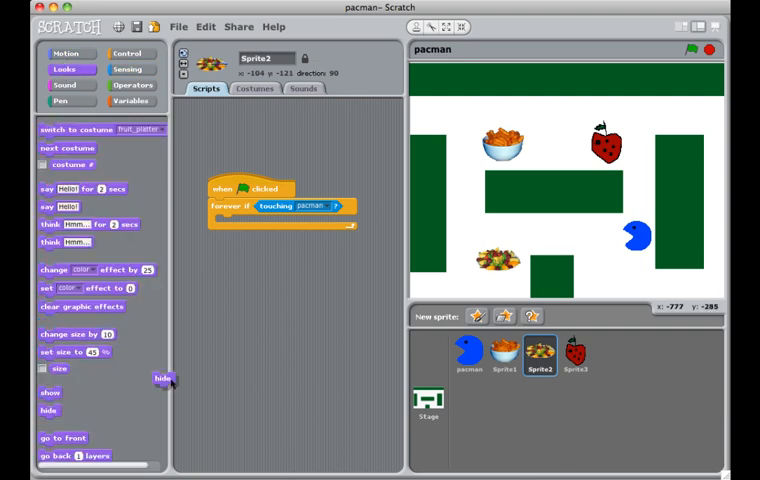
left_click_drag(160, 378, 228, 222)
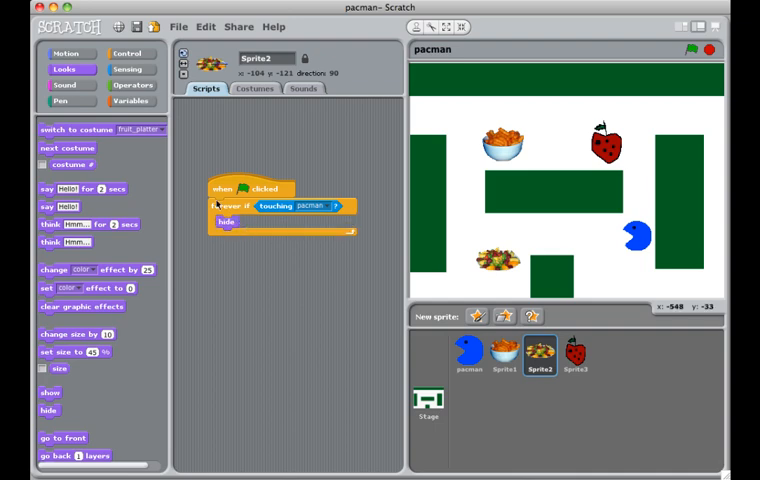
Step: Add a second green-flag script that shows the fruit platter at game start
left_click(132, 52)
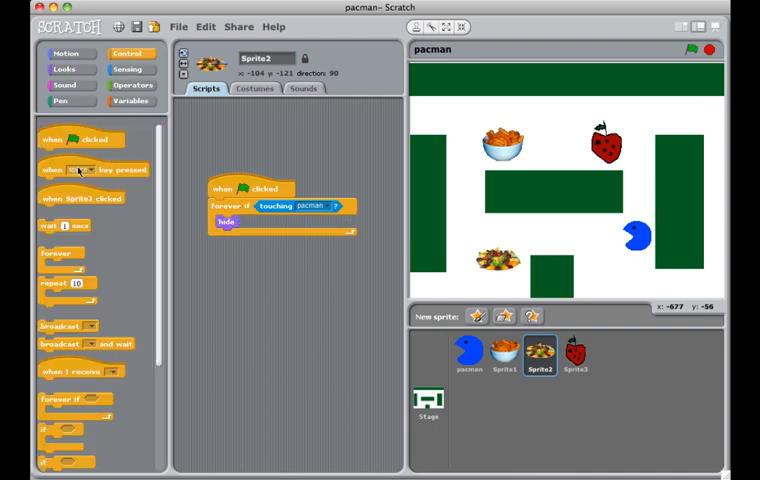
left_click_drag(82, 140, 248, 132)
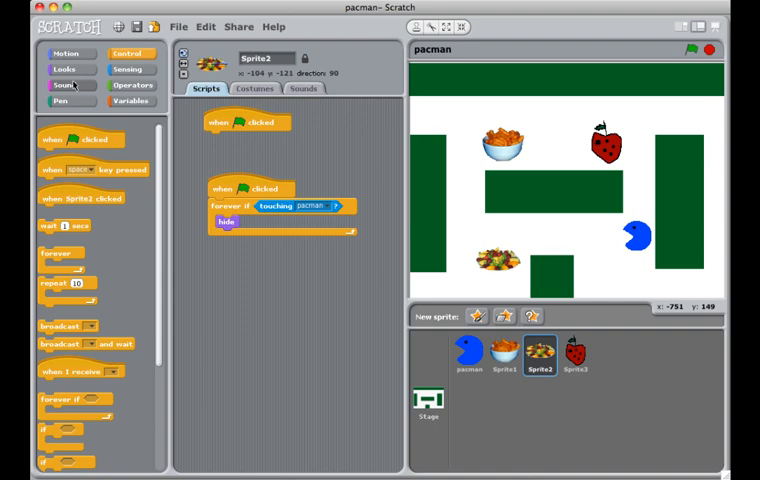
left_click(62, 68)
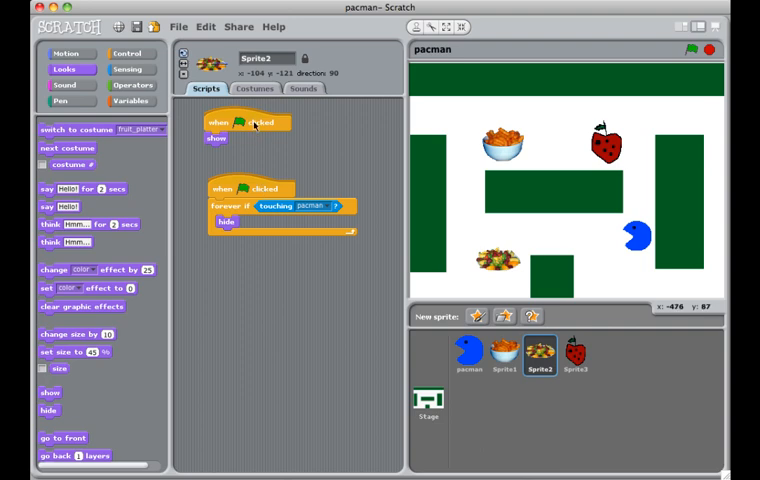
Step: Run the game and steer Pac-Man into the fruit platter to confirm it hides
right_click(244, 122)
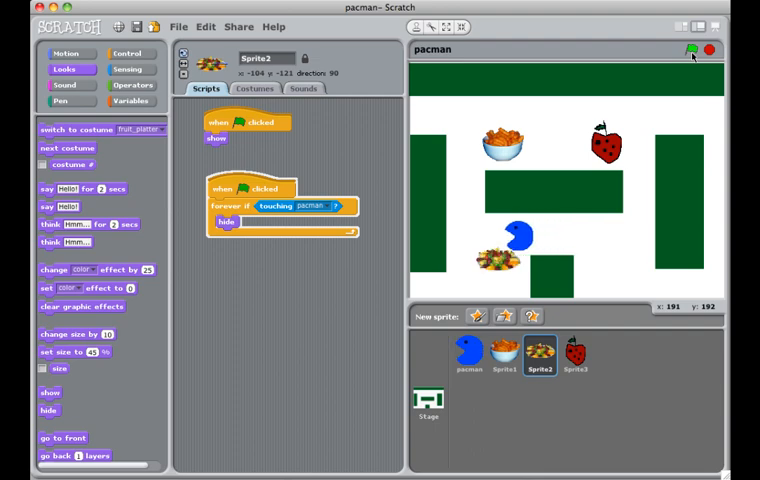
left_click(692, 50)
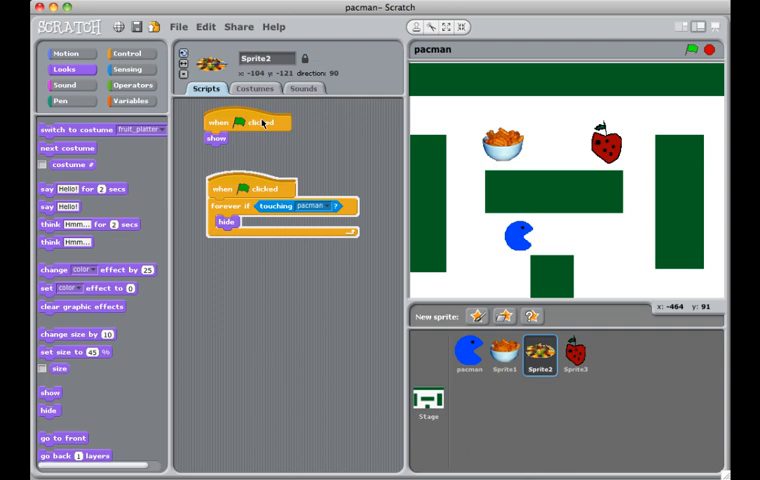
mouse_move(600, 206)
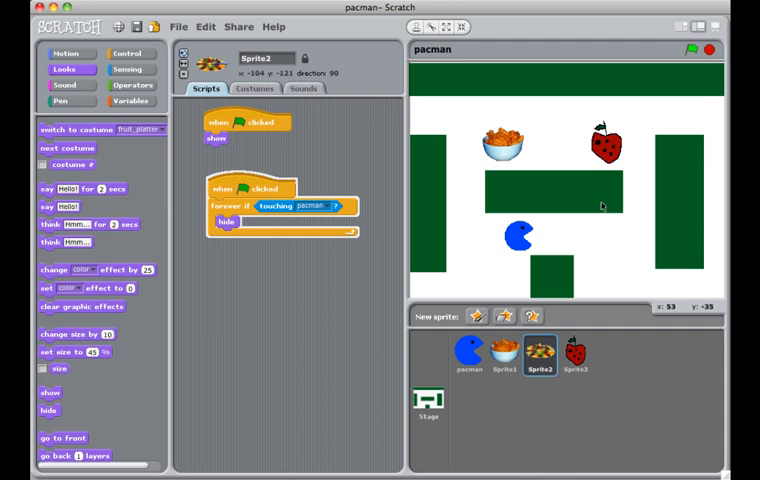
mouse_move(604, 208)
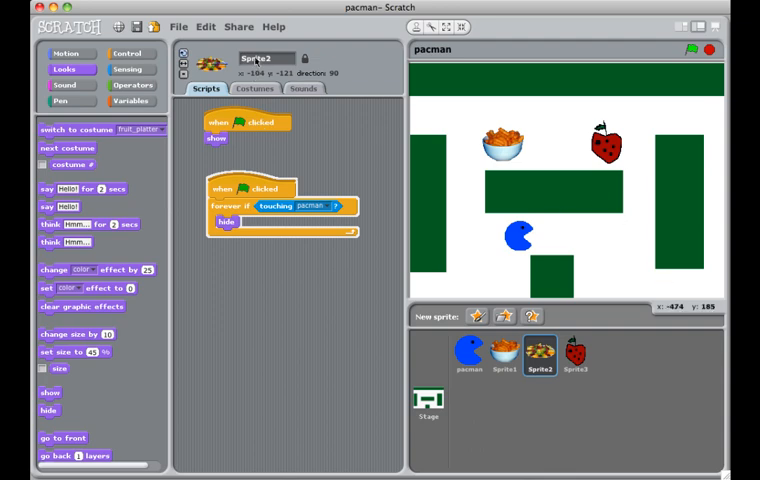
Step: Rename the first two food sprites to fruitPlatter and cheesePuff
left_click(264, 58)
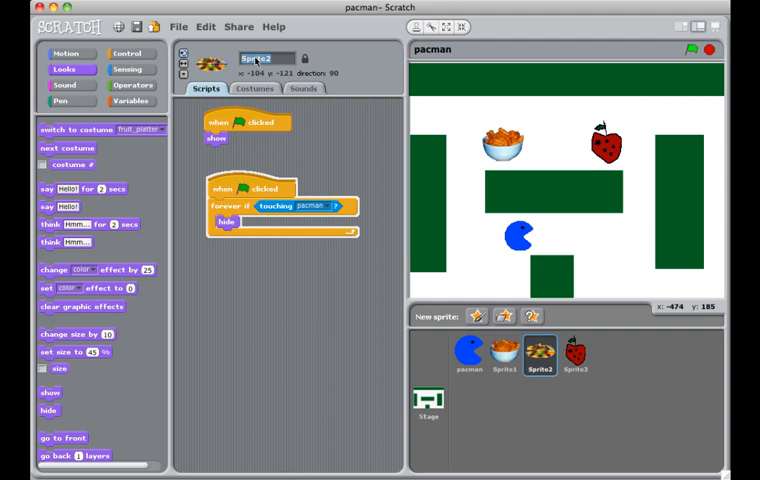
type("fruitPlatter")
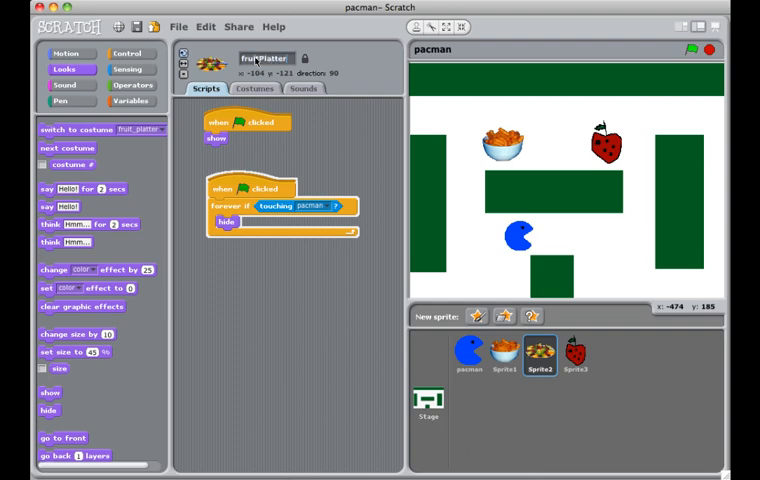
left_click(500, 356)
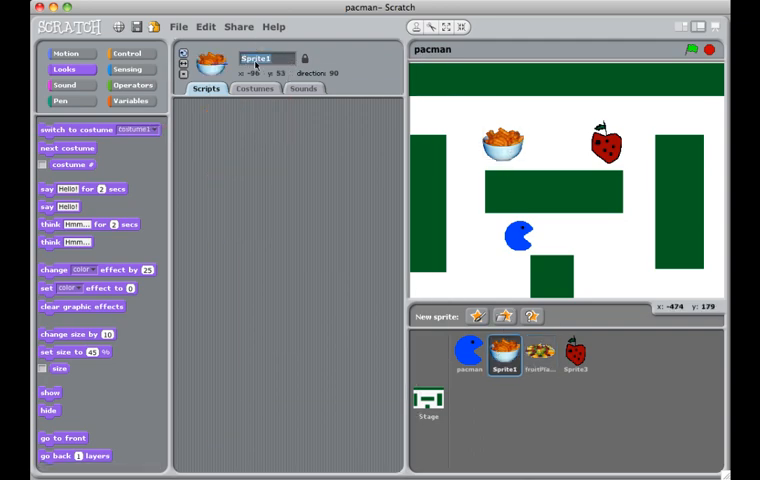
type("cheeze")
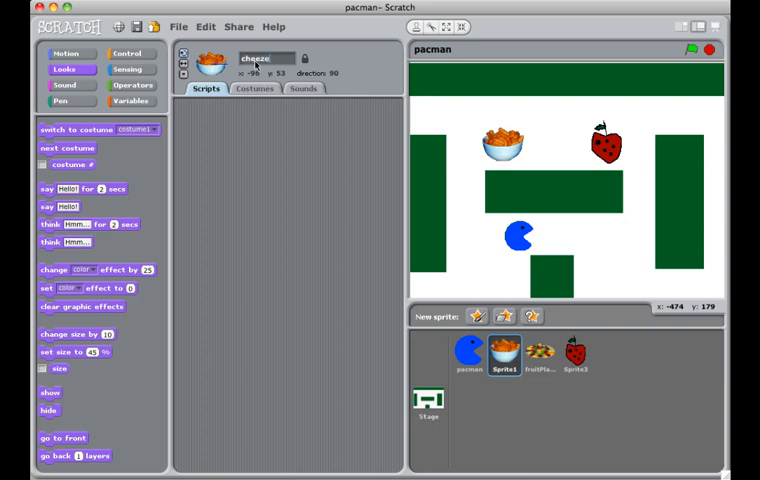
type("Puff")
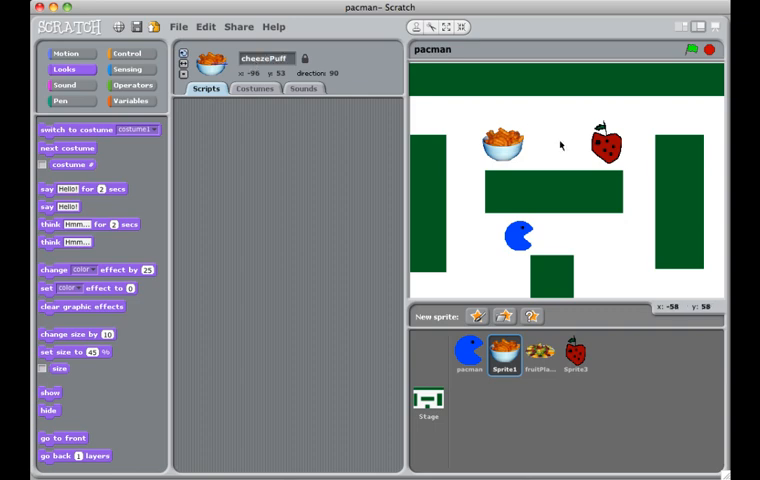
Step: Rename the third food sprite to strawberry
left_click(574, 356)
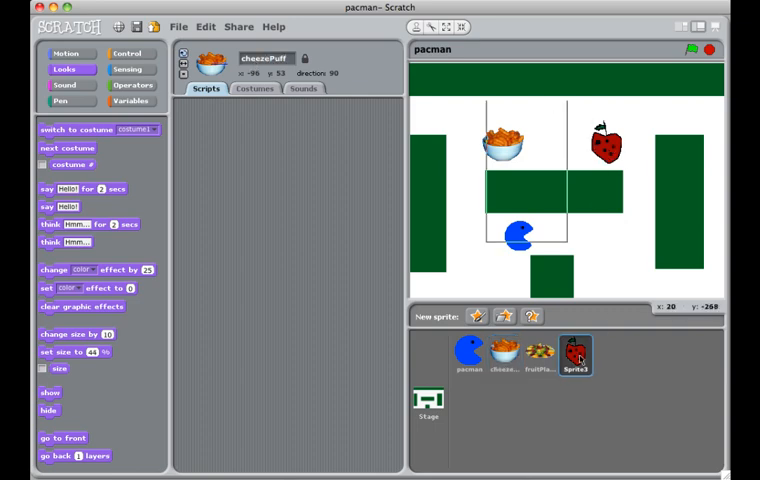
left_click(576, 356)
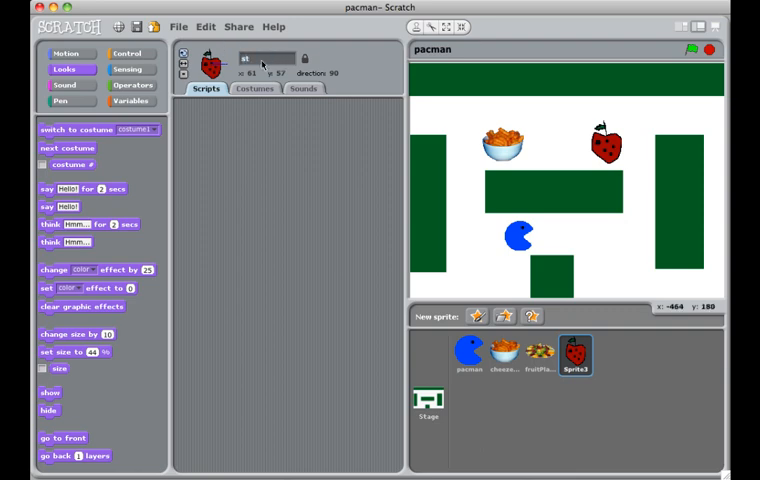
type("strawberry")
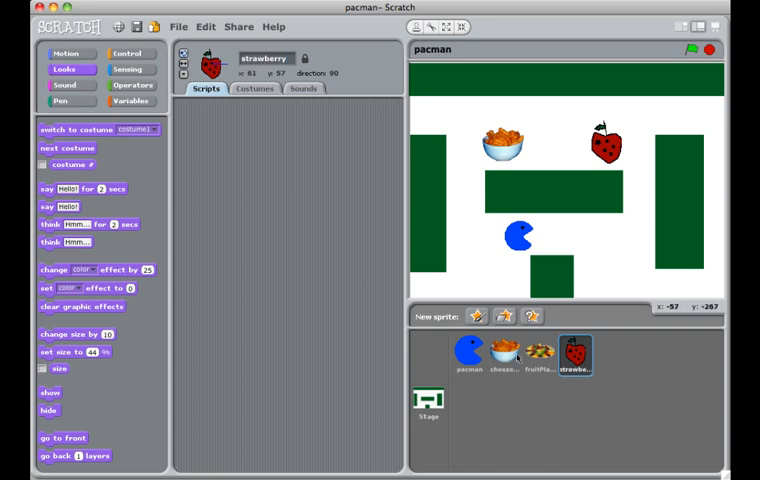
Step: Copy fruitPlatter's show-at-start and hide-on-touching-pacman scripts onto cheesePuff
left_click(540, 356)
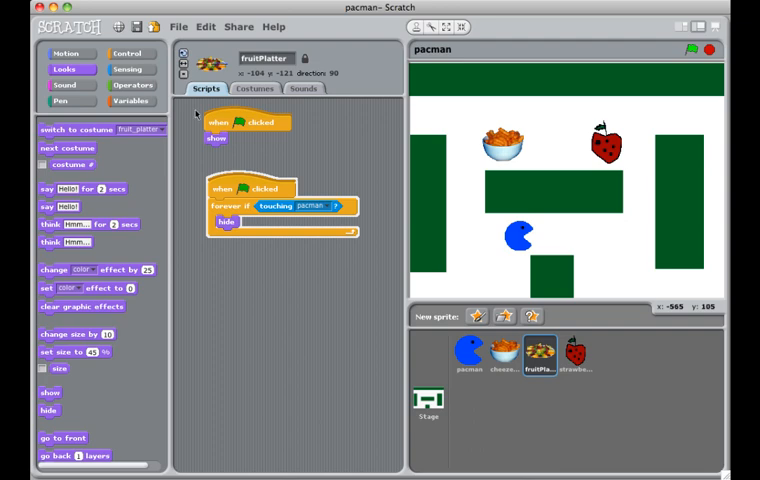
mouse_move(224, 126)
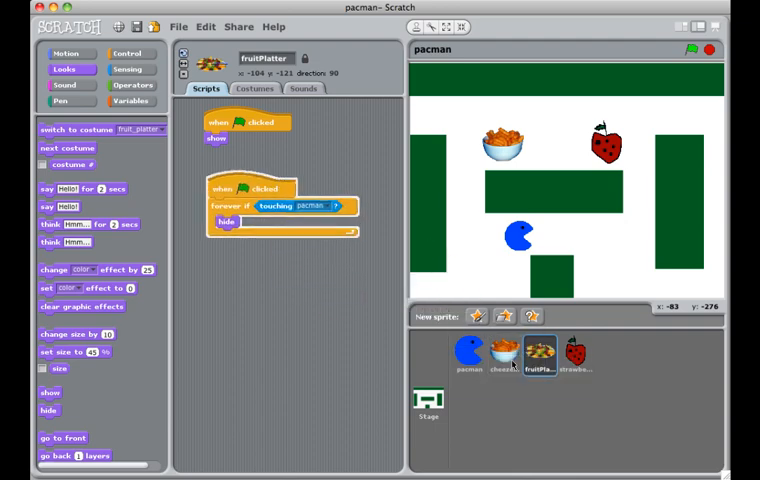
left_click(504, 356)
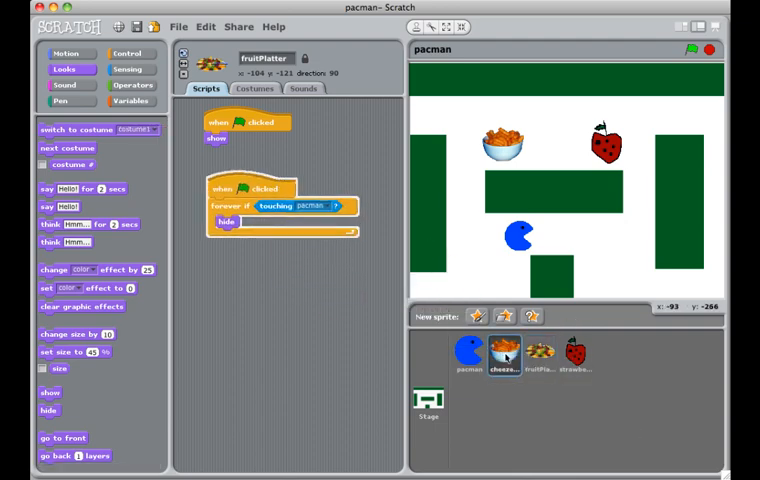
left_click(504, 356)
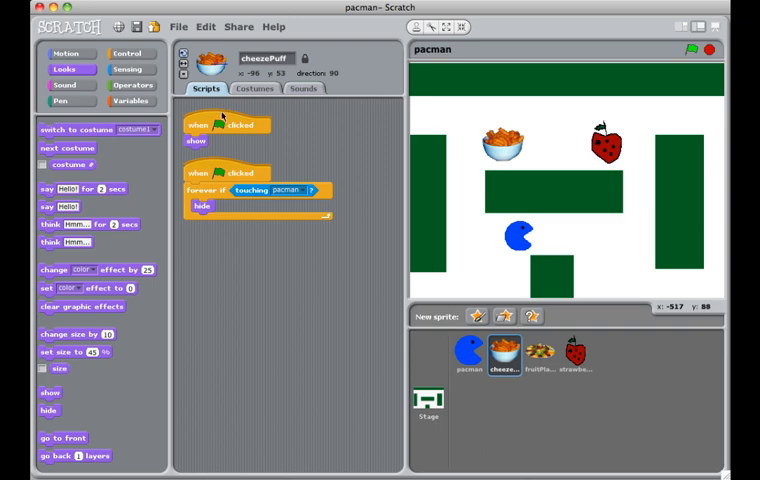
mouse_move(400, 304)
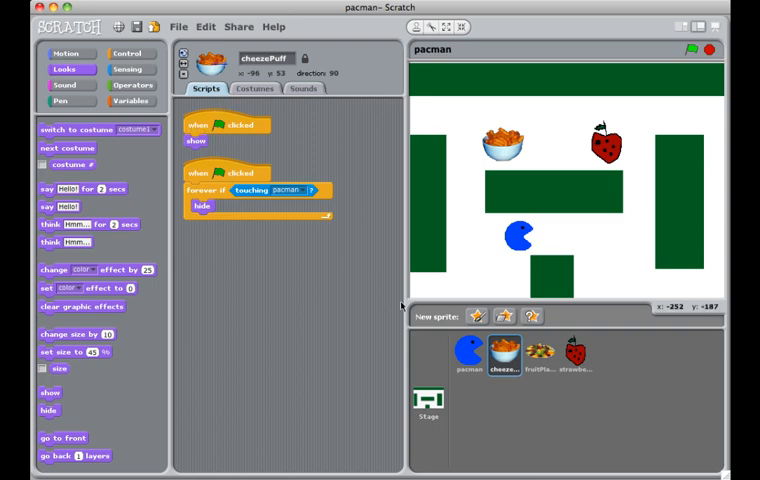
mouse_move(548, 356)
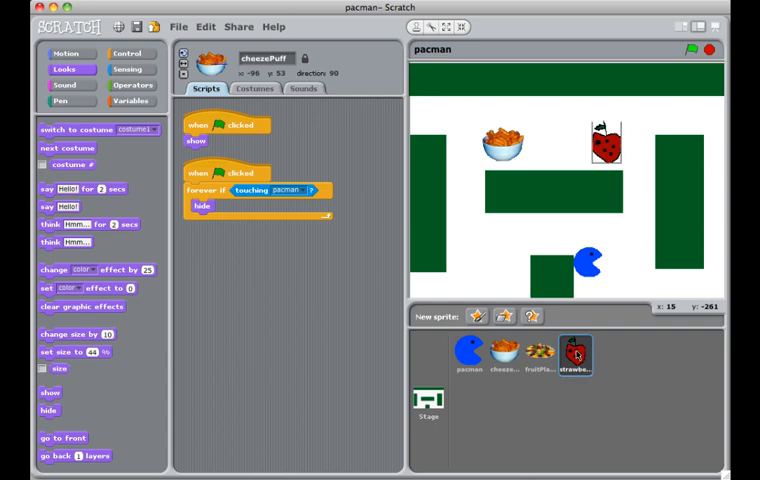
Step: Copy the same show and hide scripts onto the strawberry sprite
left_click(576, 356)
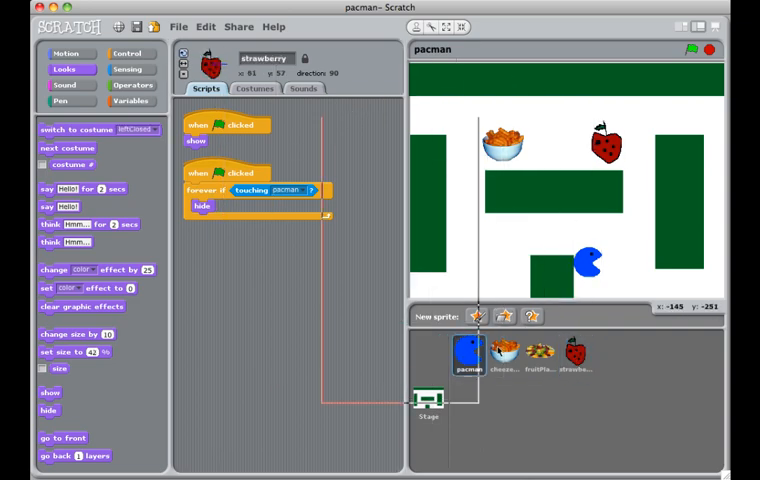
left_click(500, 356)
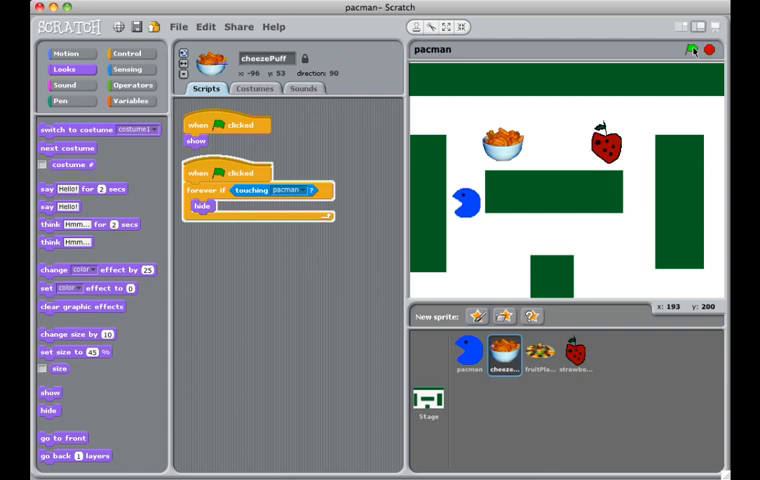
Step: Run the game with the green flag so Pac-Man eats all three food sprites
left_click(692, 50)
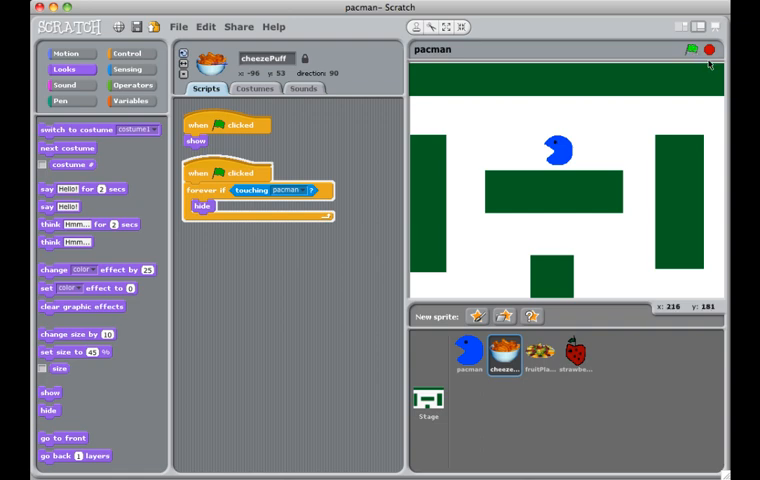
mouse_move(692, 48)
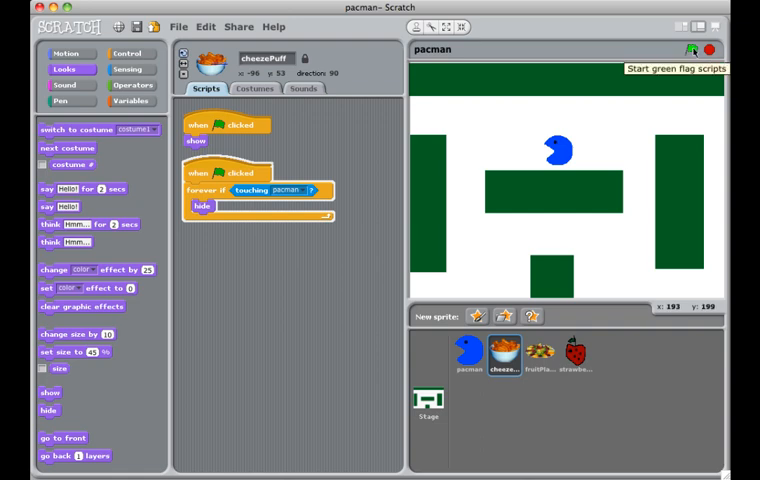